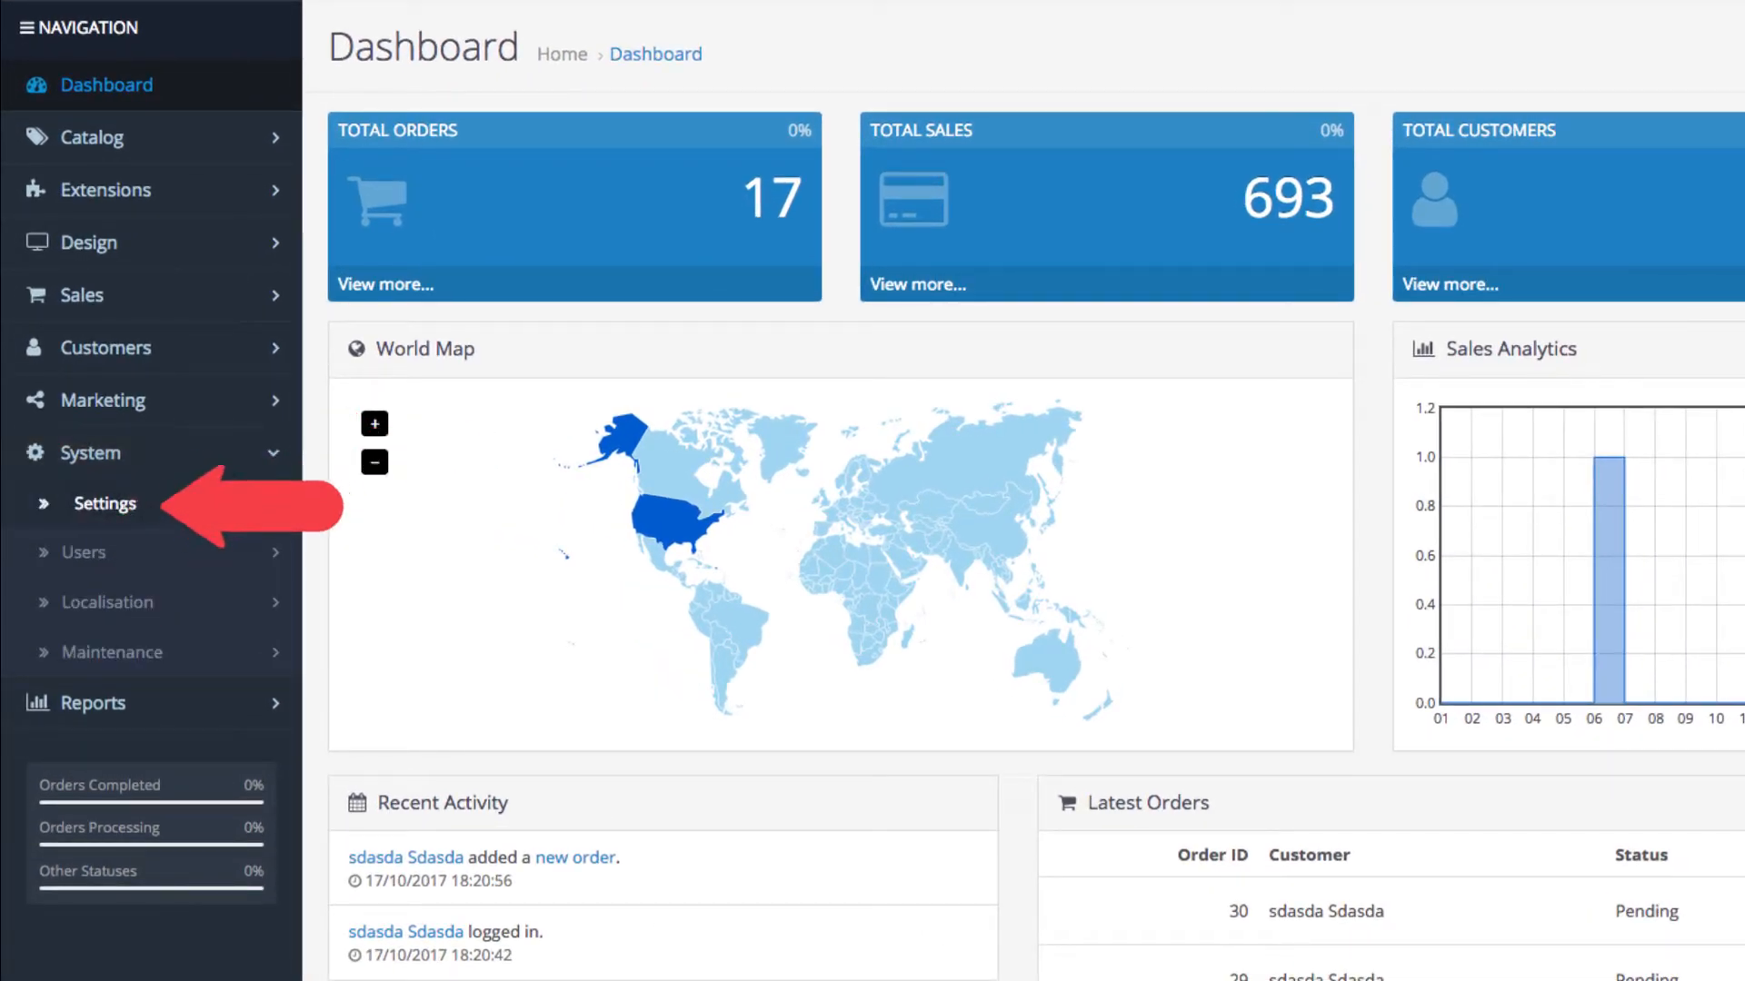
Open the Amazing Store entry for editing from the System > Settings store list.
left_click(105, 504)
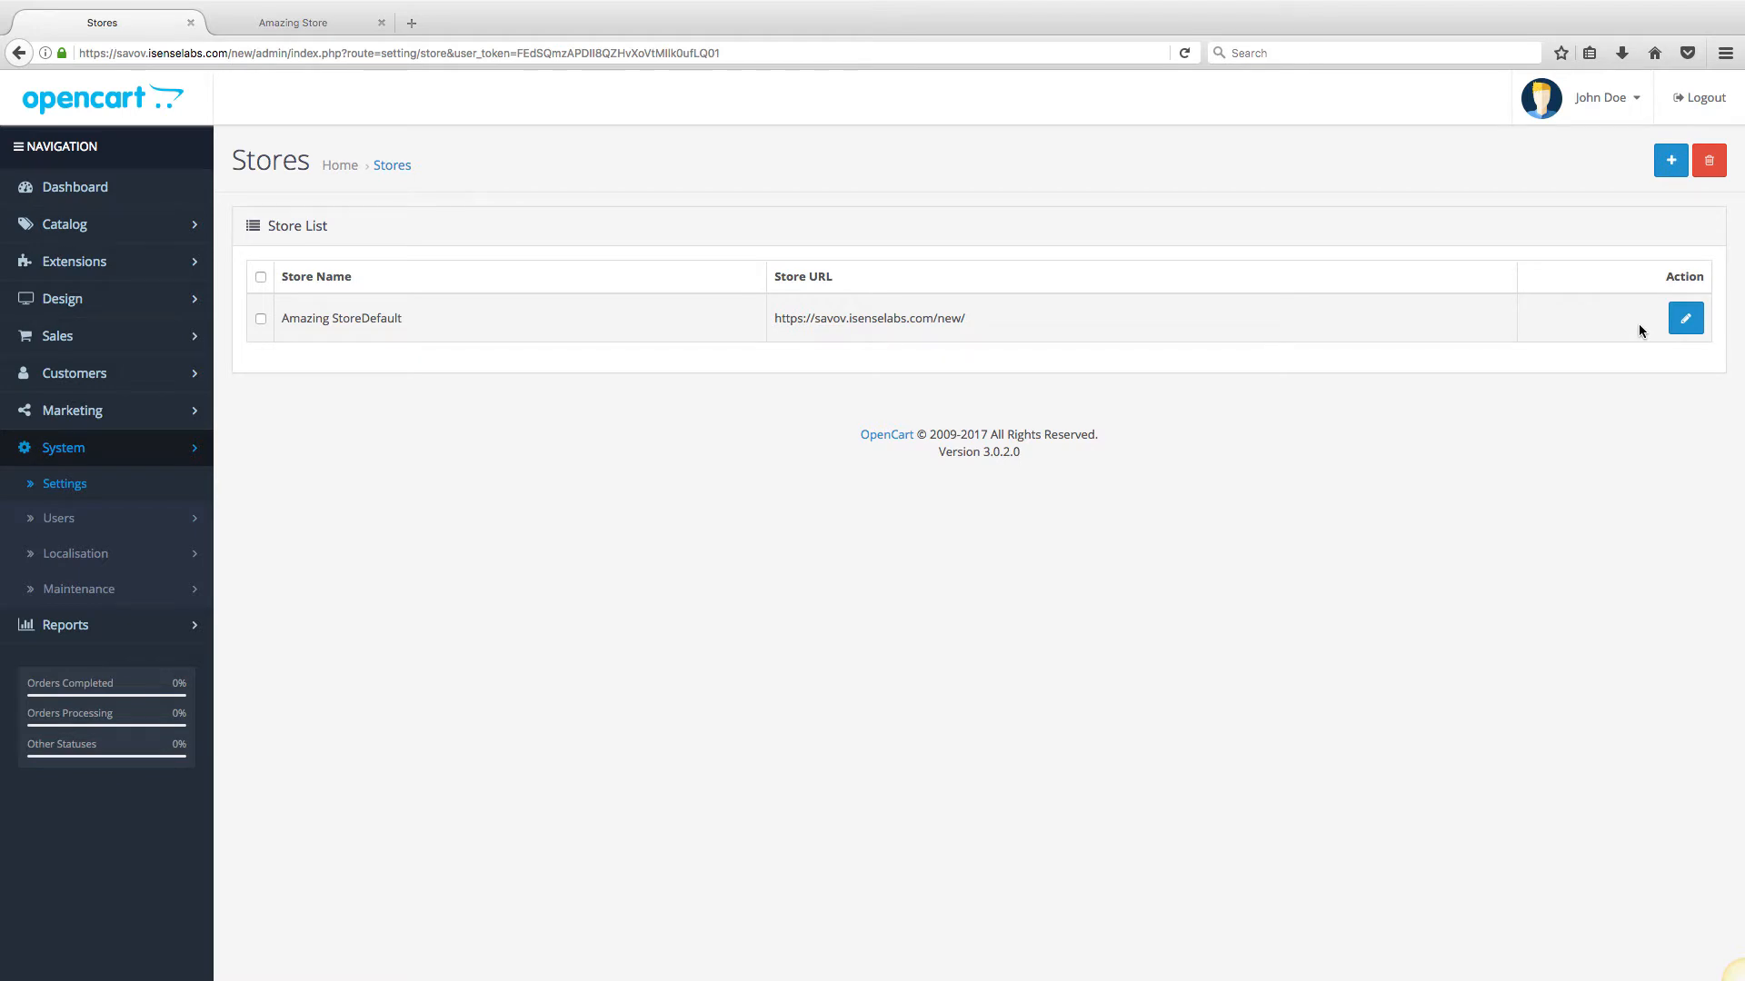
left_click(1685, 318)
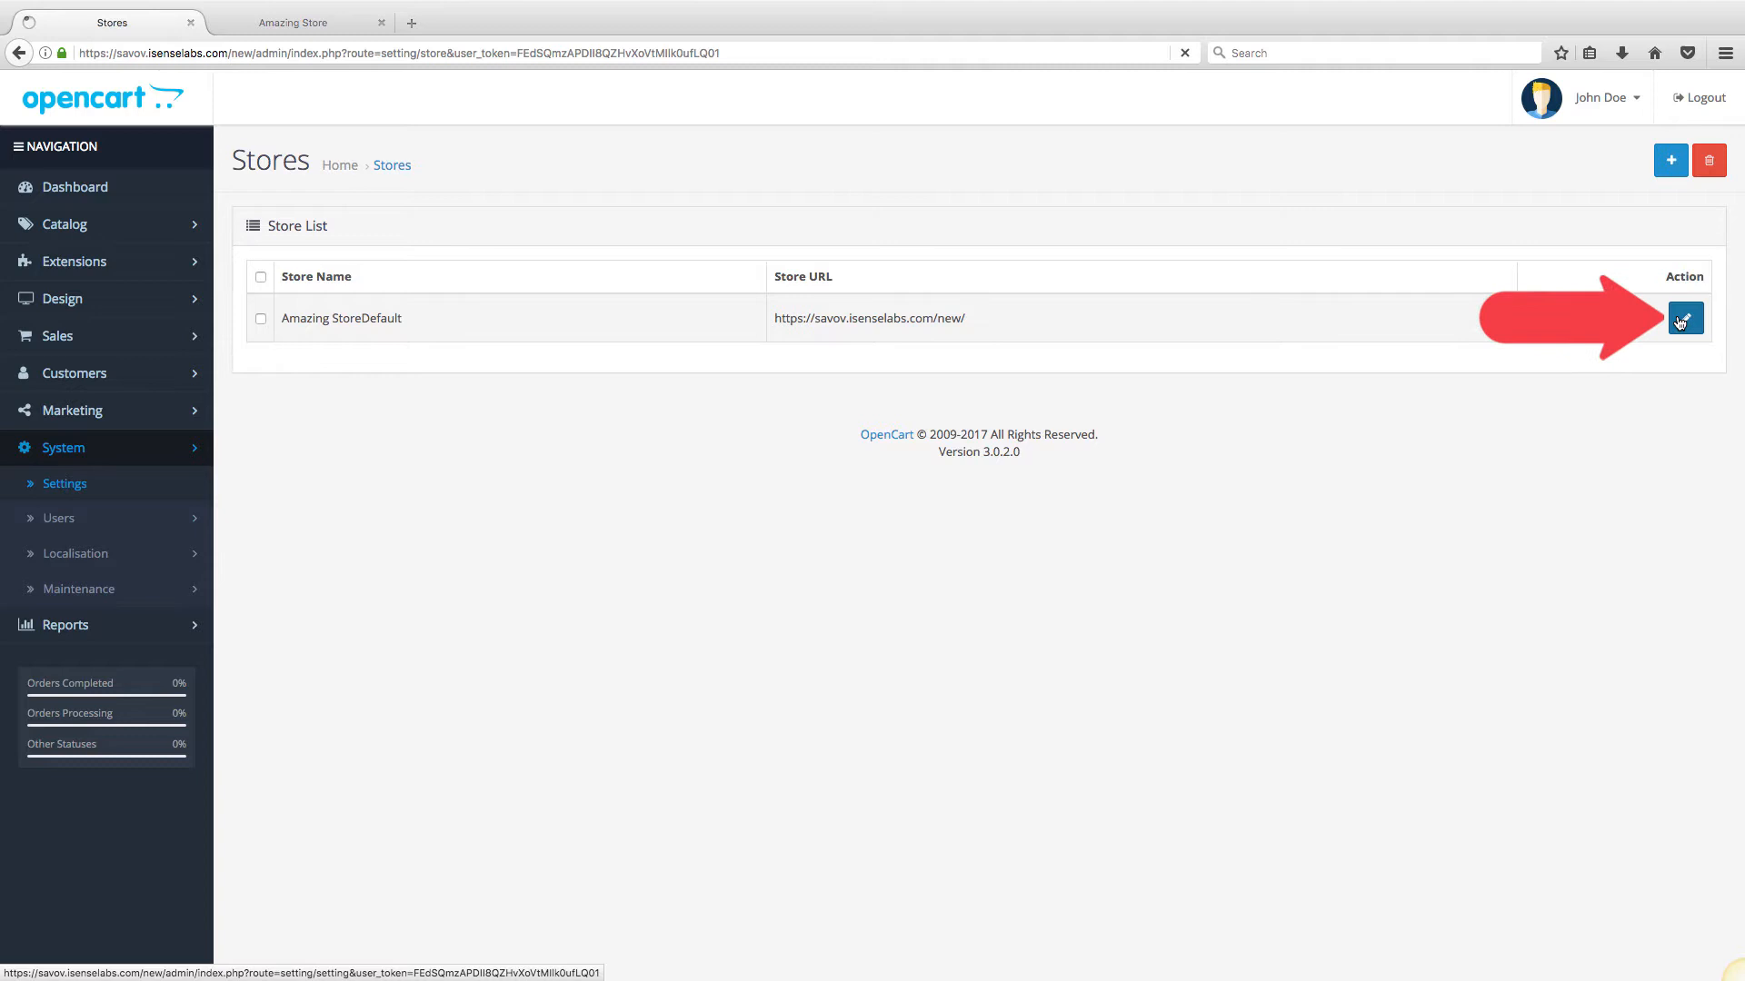
left_click(1683, 318)
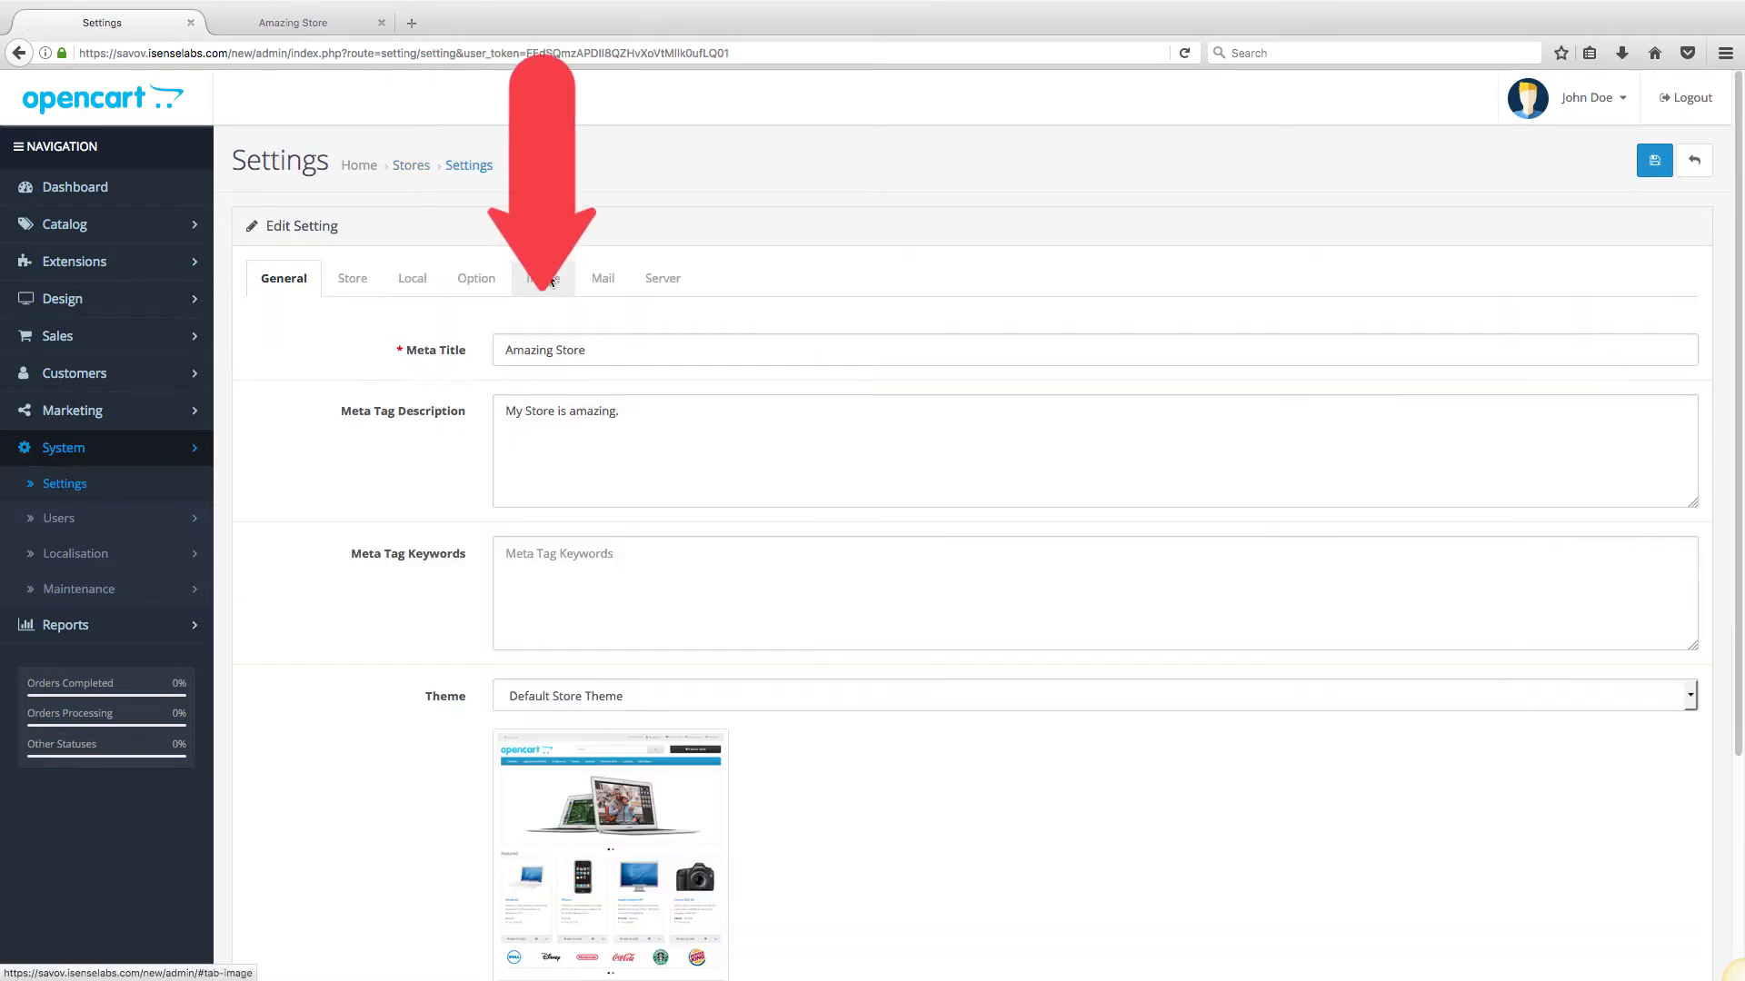
Upload the iSenseLabs image through Image Manager and set it as the Store Logo.
left_click(533, 276)
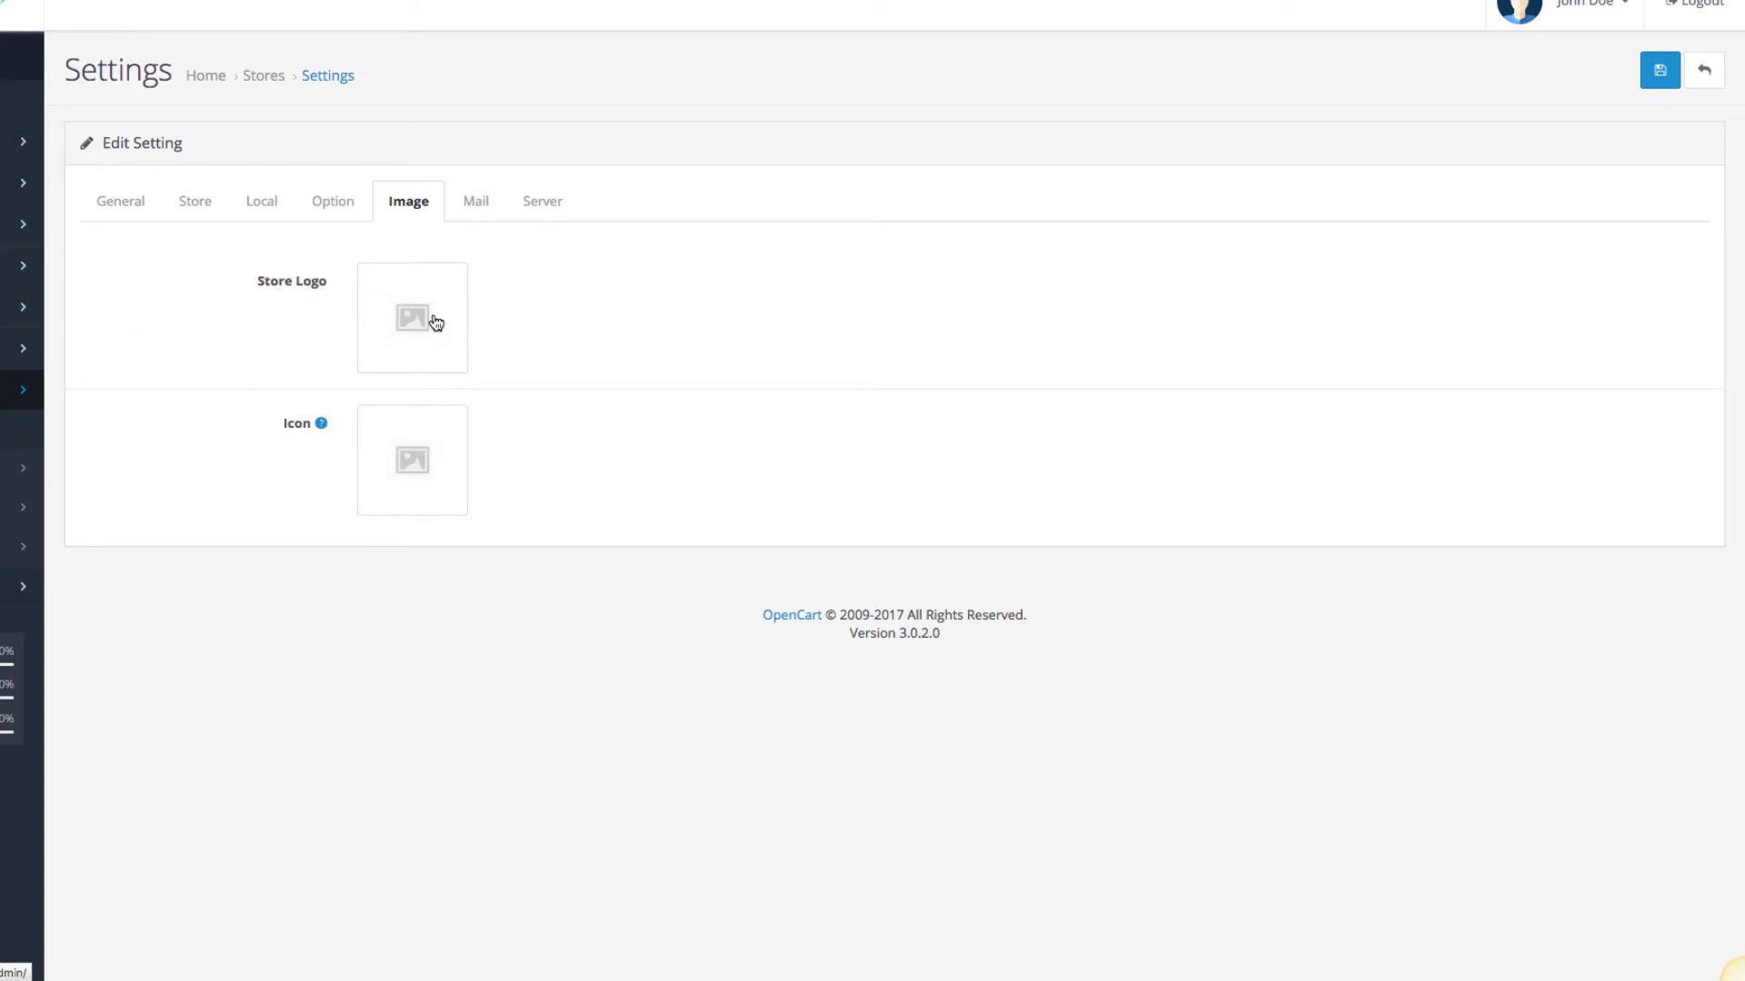
left_click(412, 316)
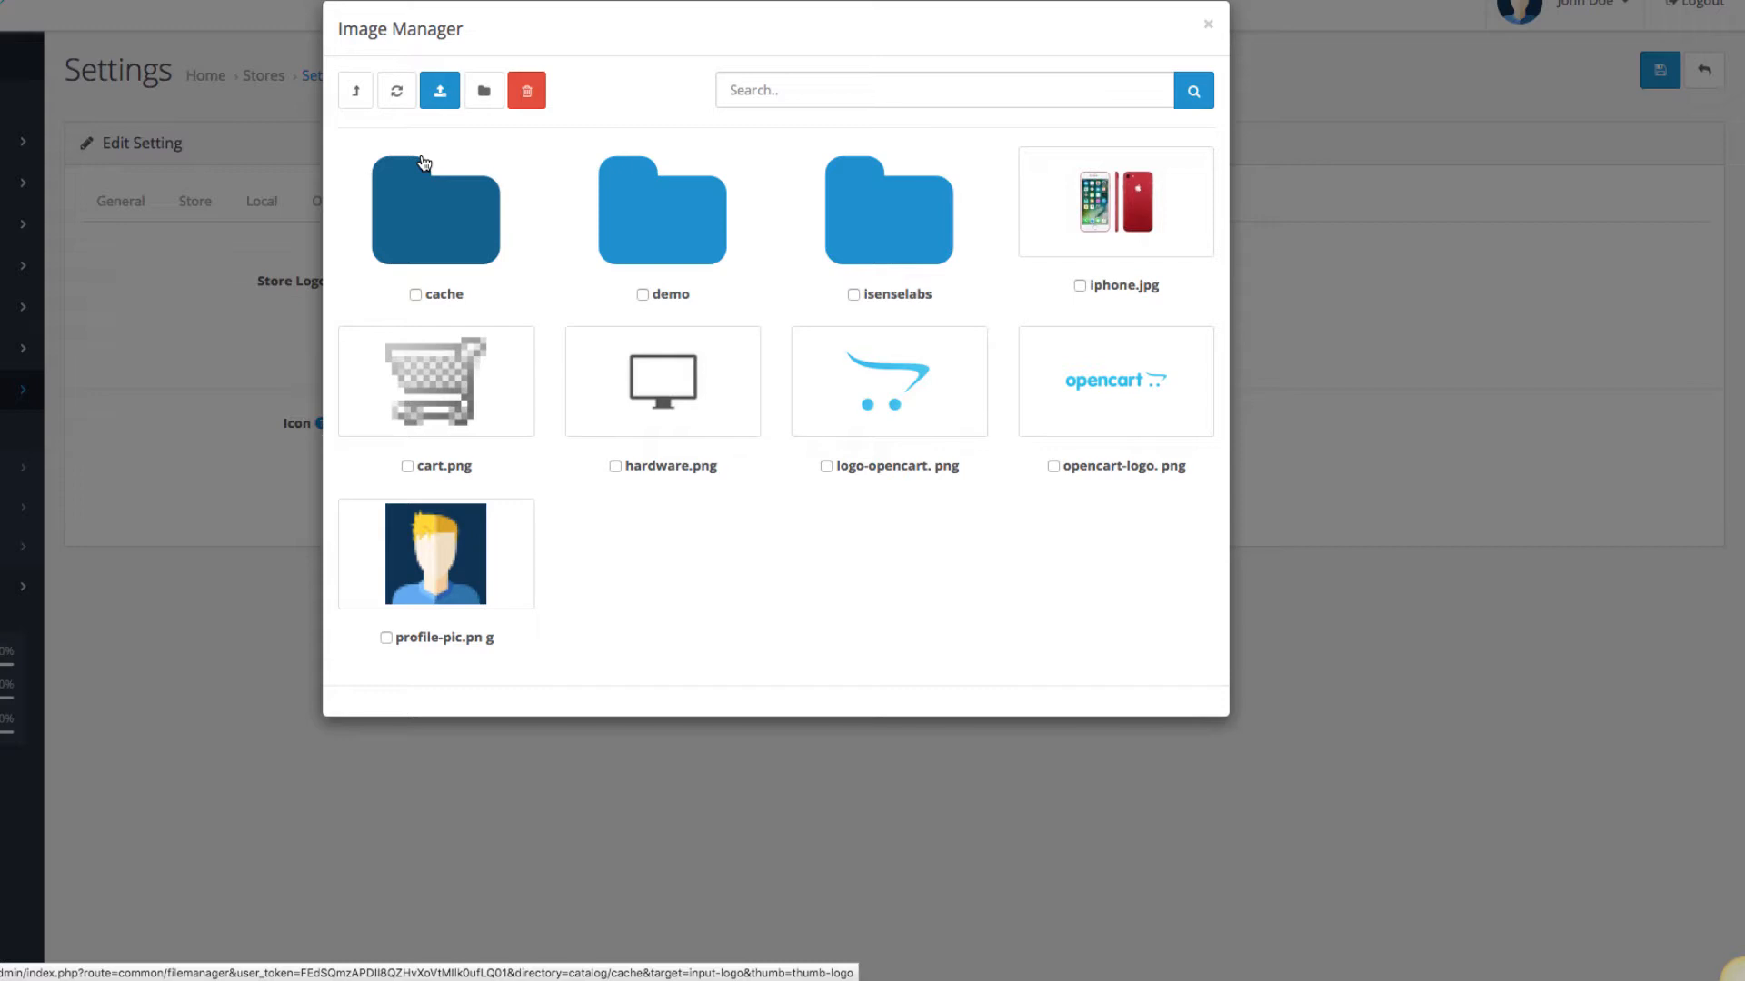
left_click(438, 91)
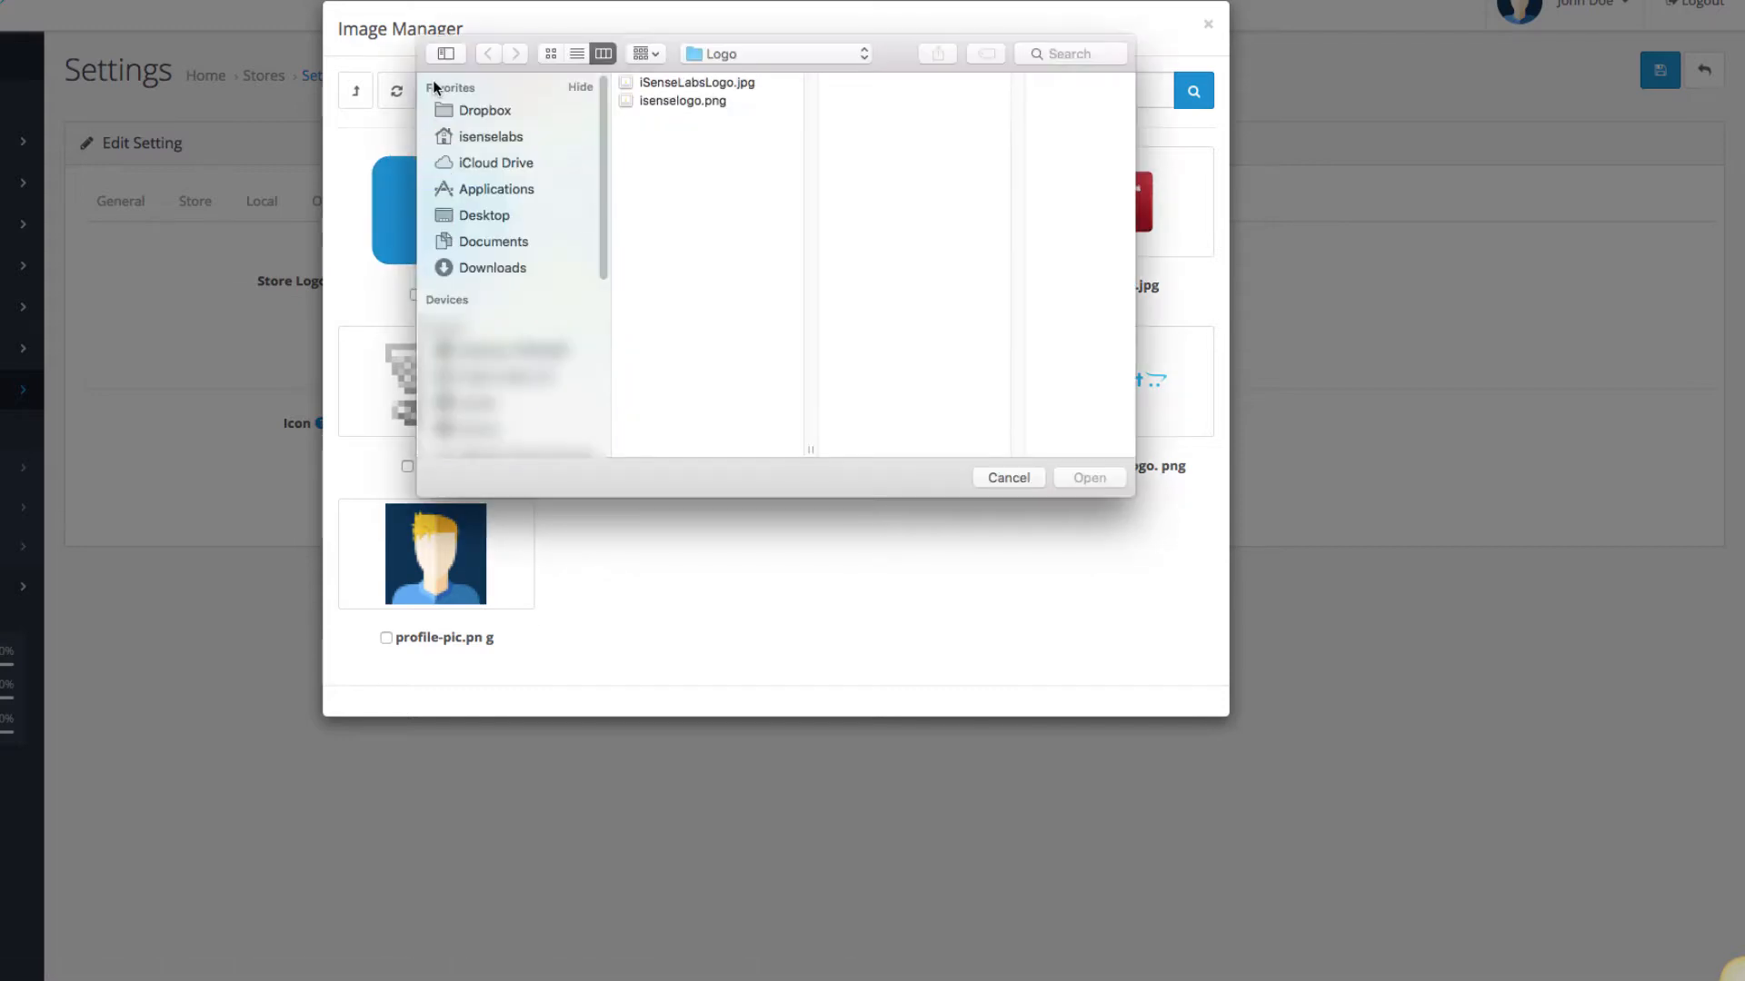
left_click(698, 82)
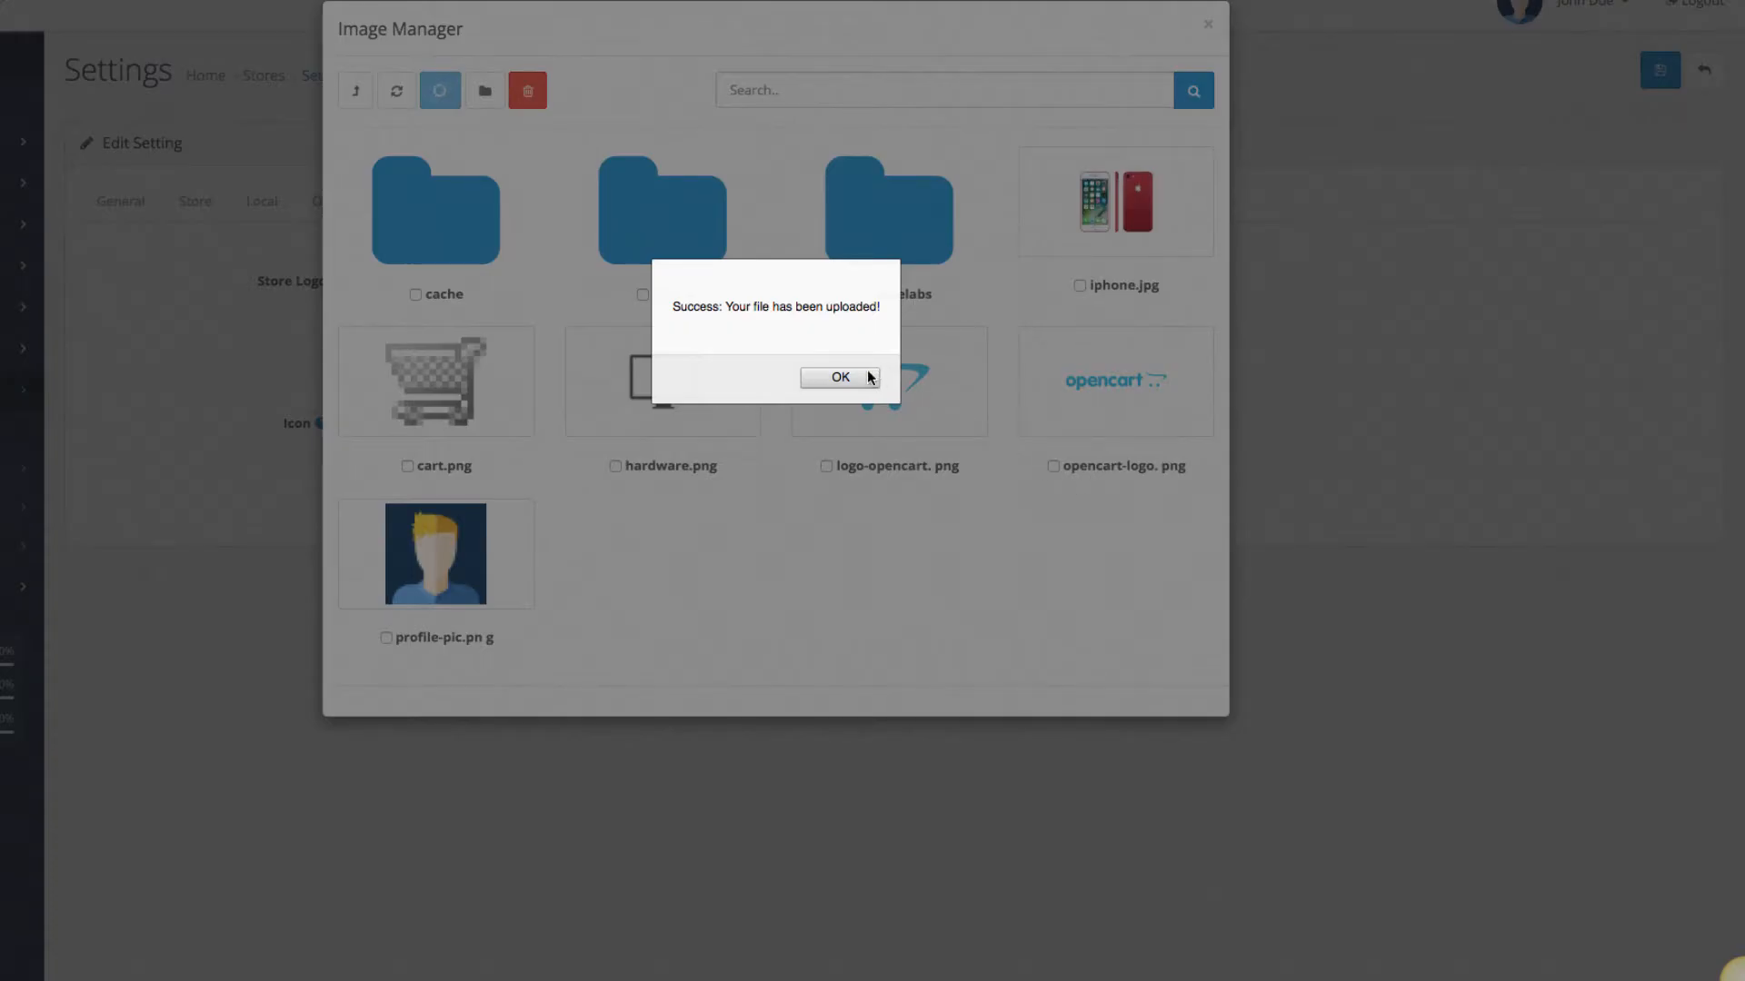
left_click(840, 376)
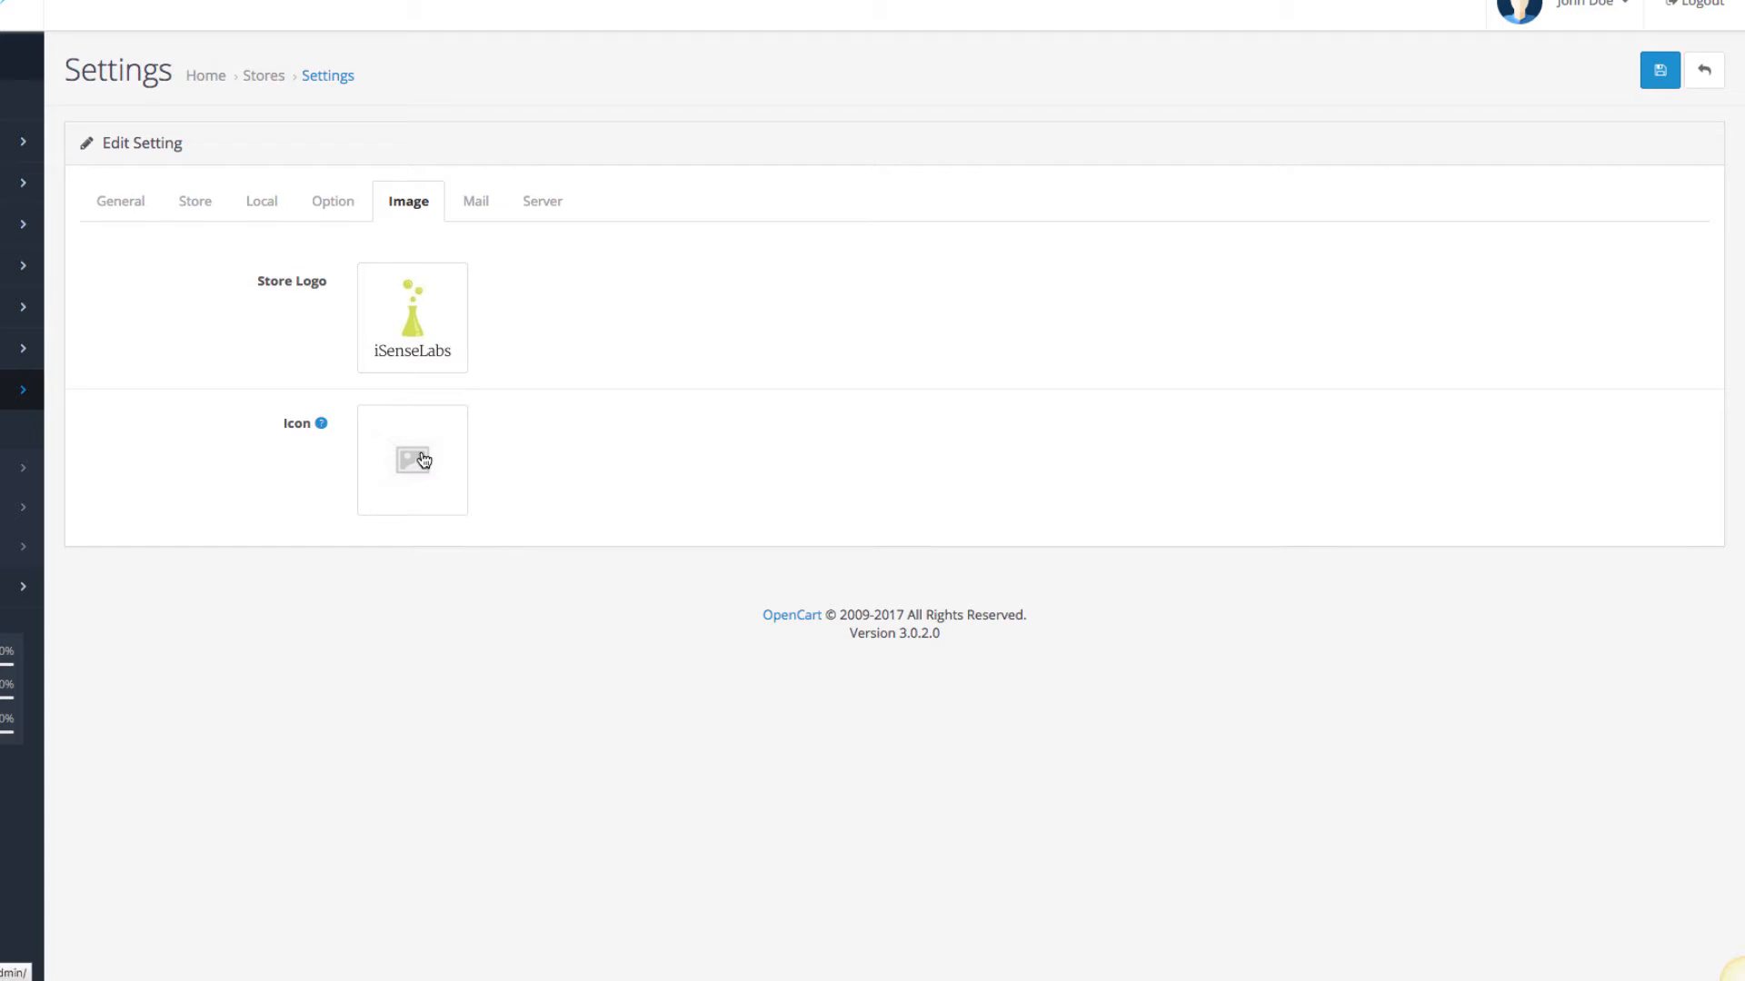
Upload the iSenseLabs image as the store Icon and save the store settings.
left_click(413, 460)
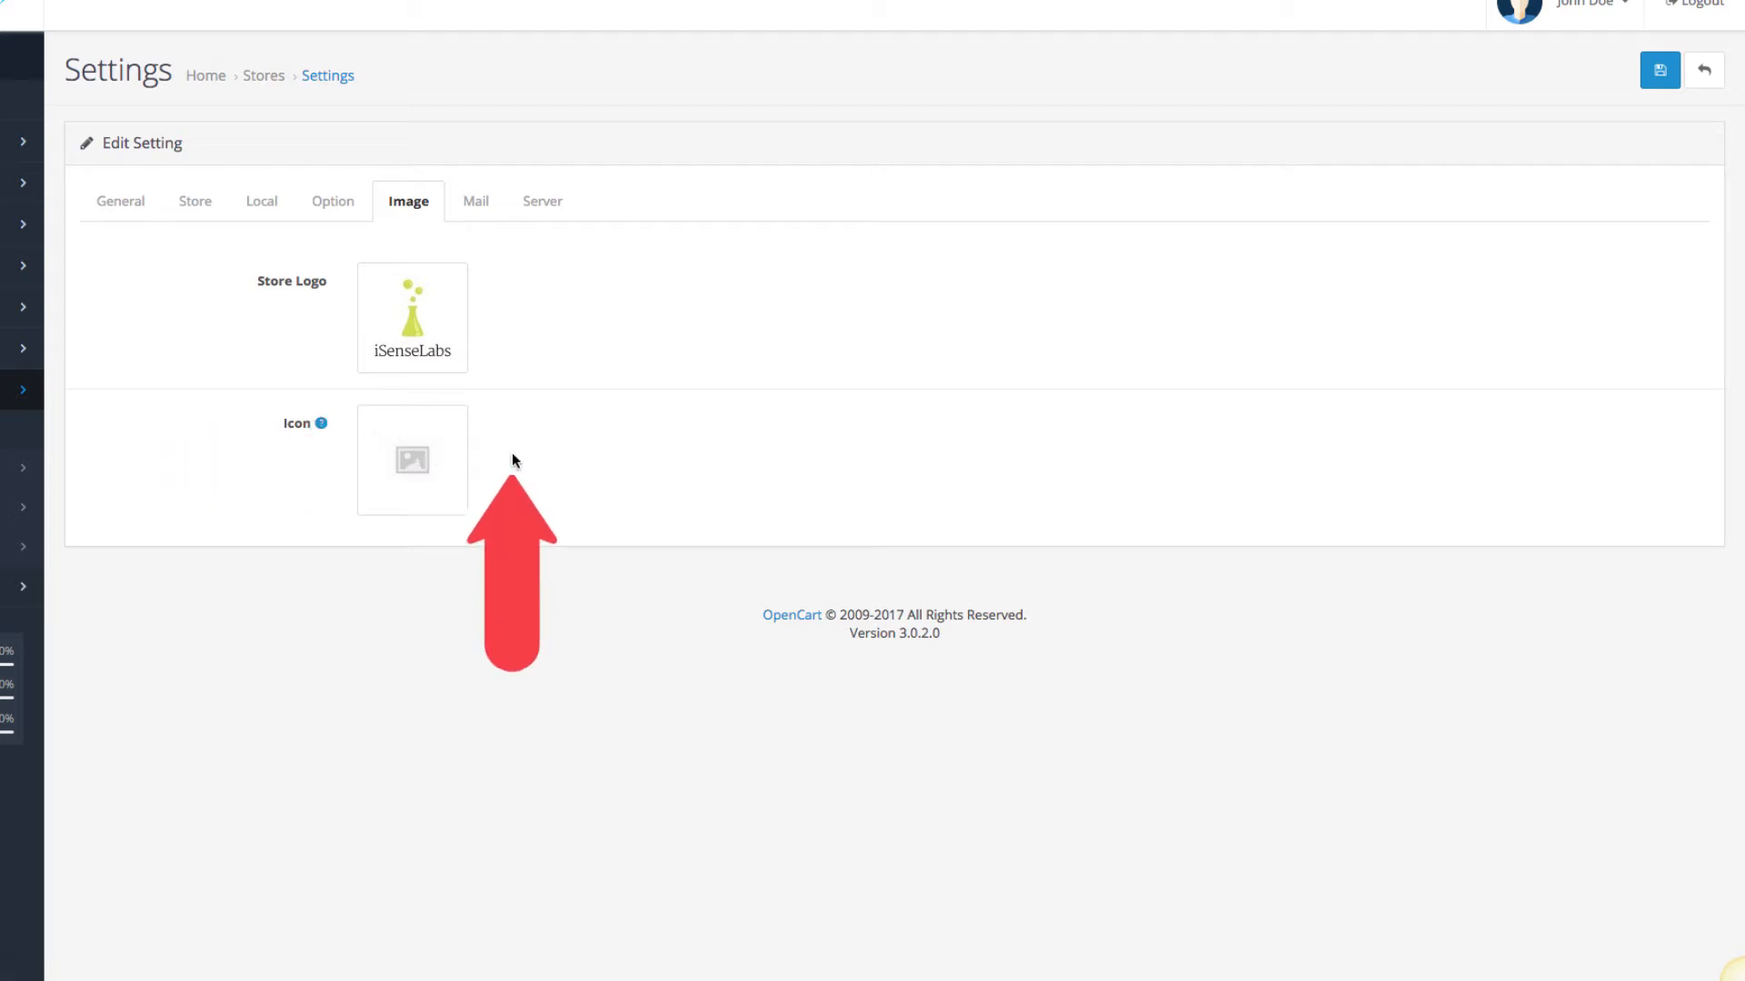
left_click(412, 459)
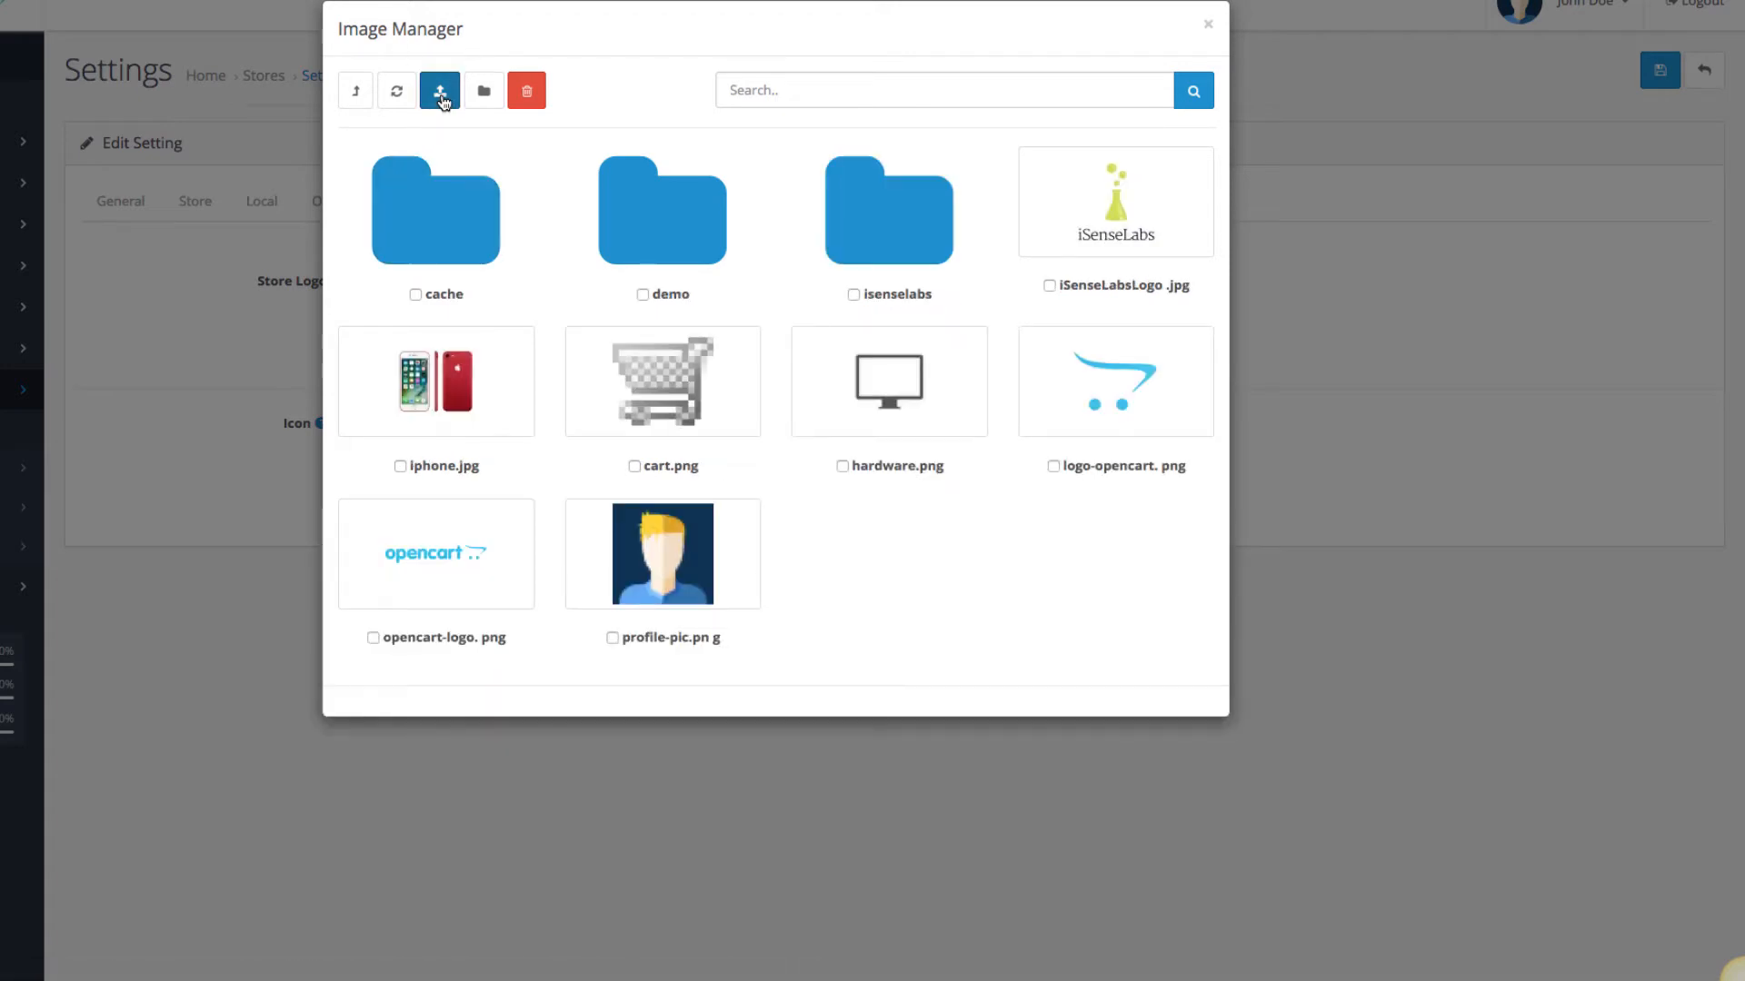
left_click(438, 90)
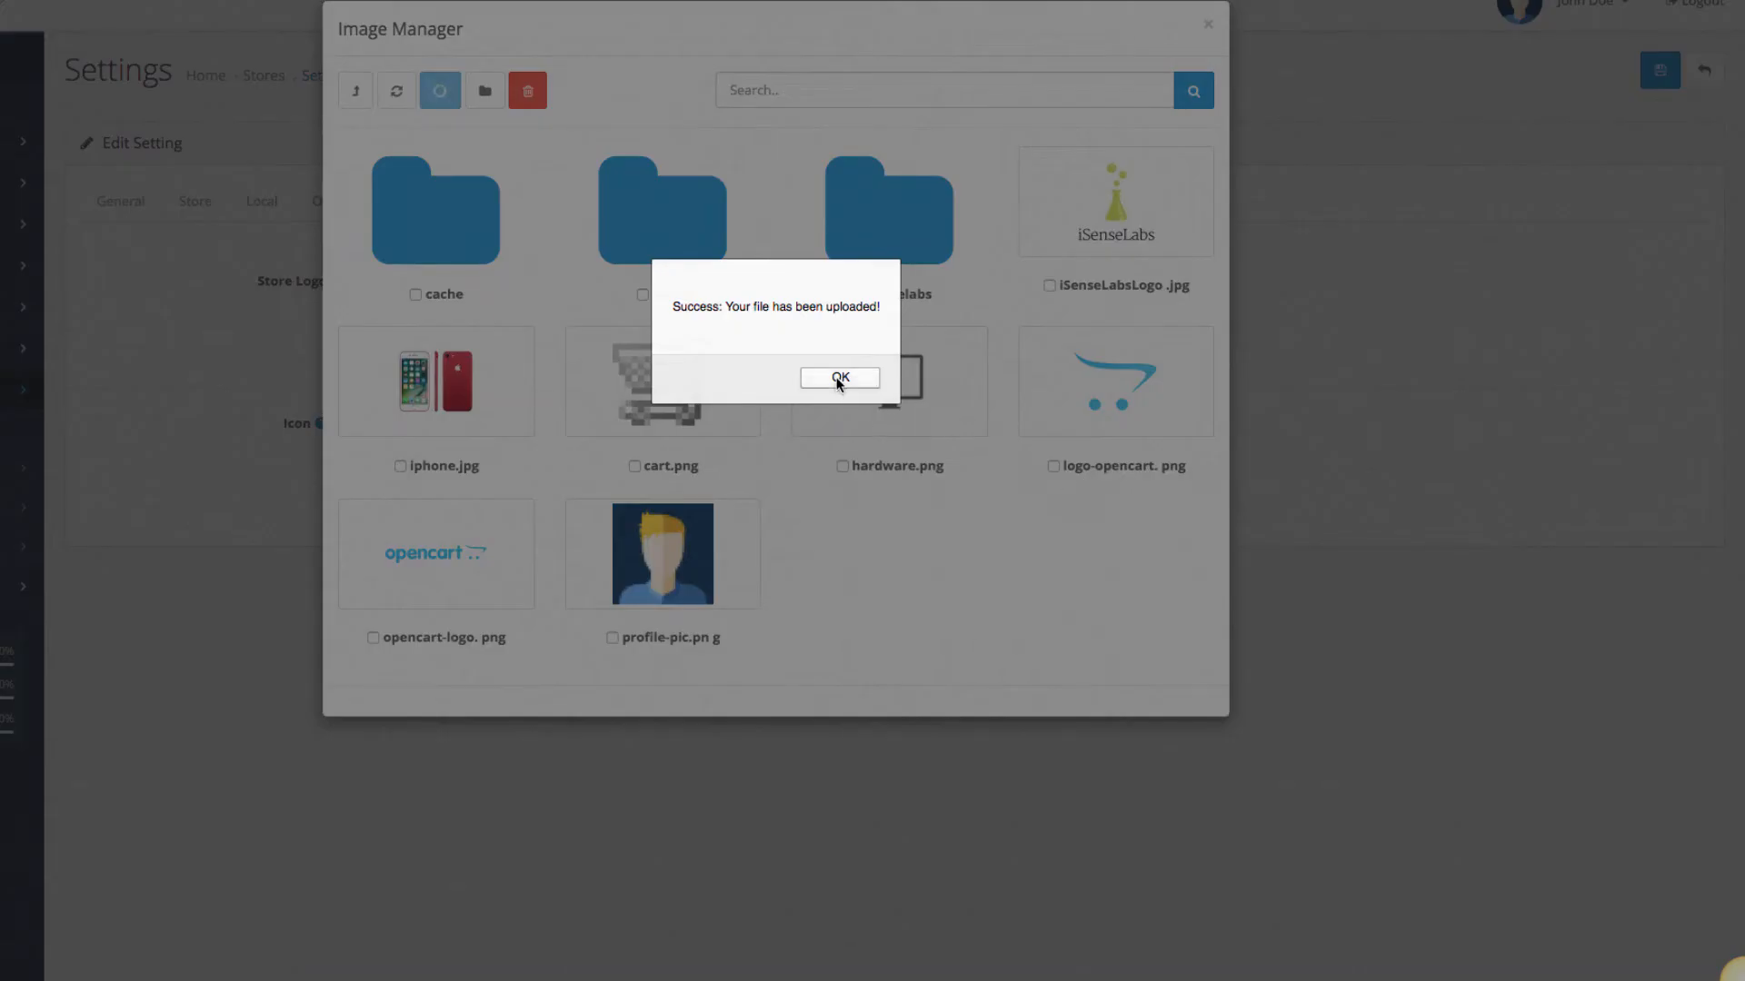
left_click(840, 378)
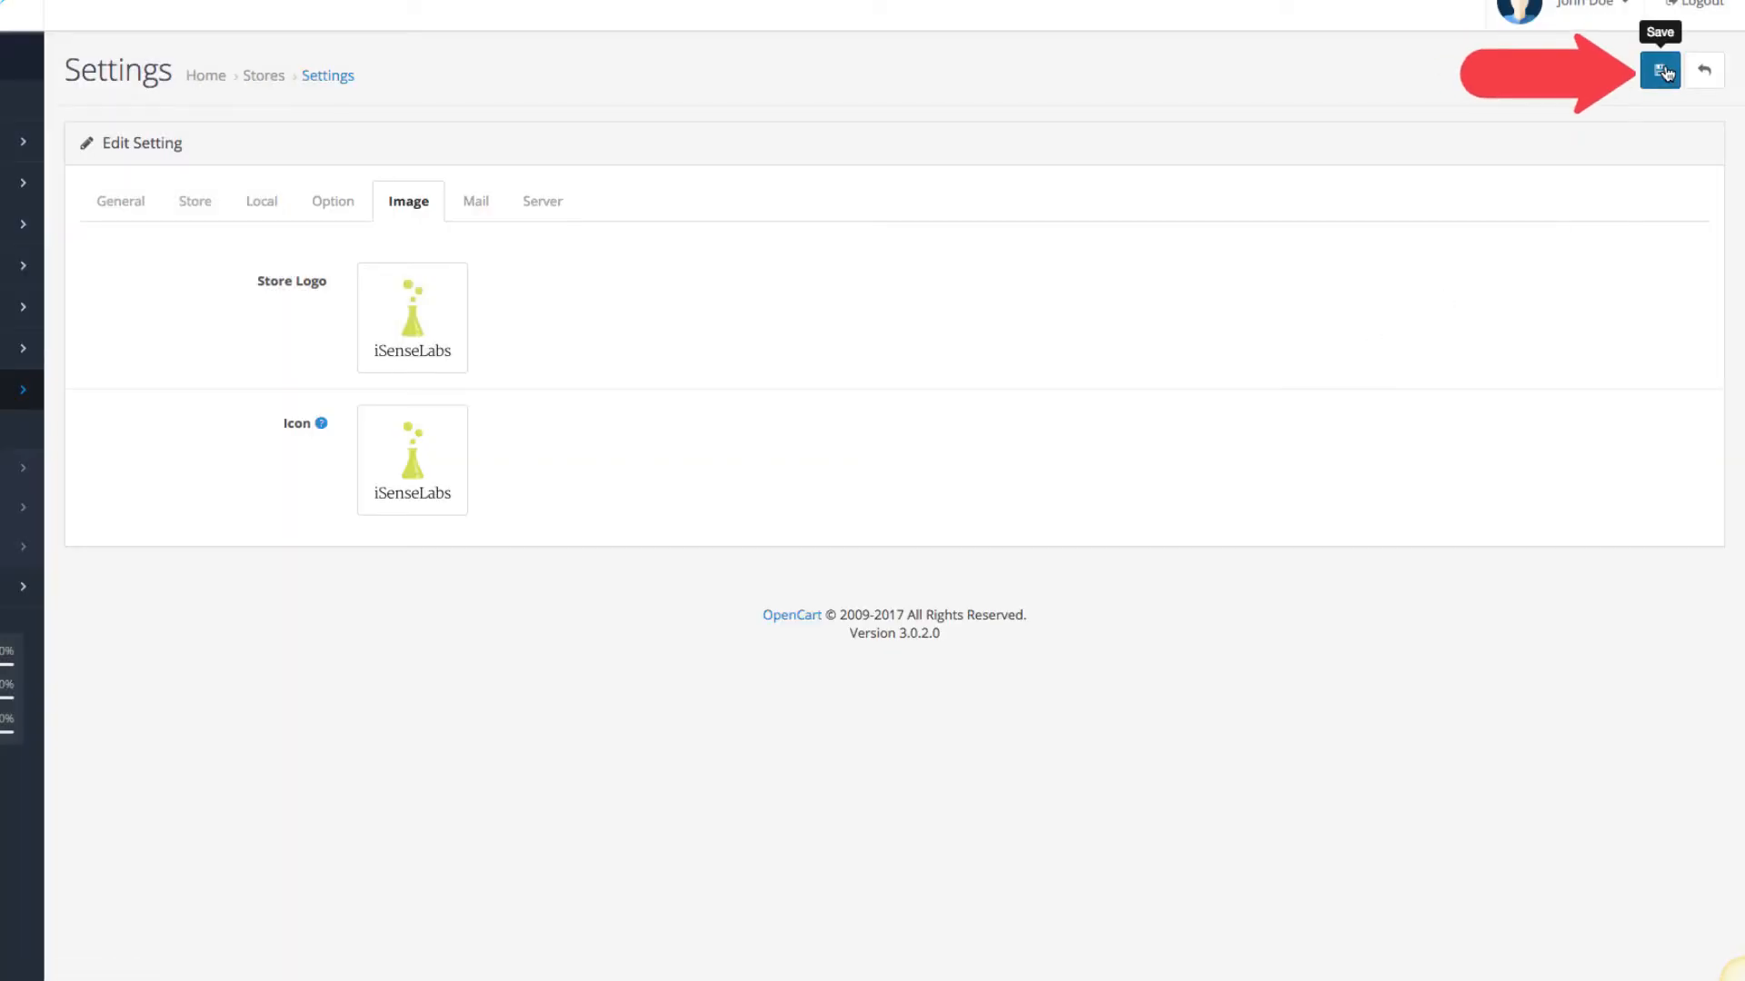
left_click(1659, 71)
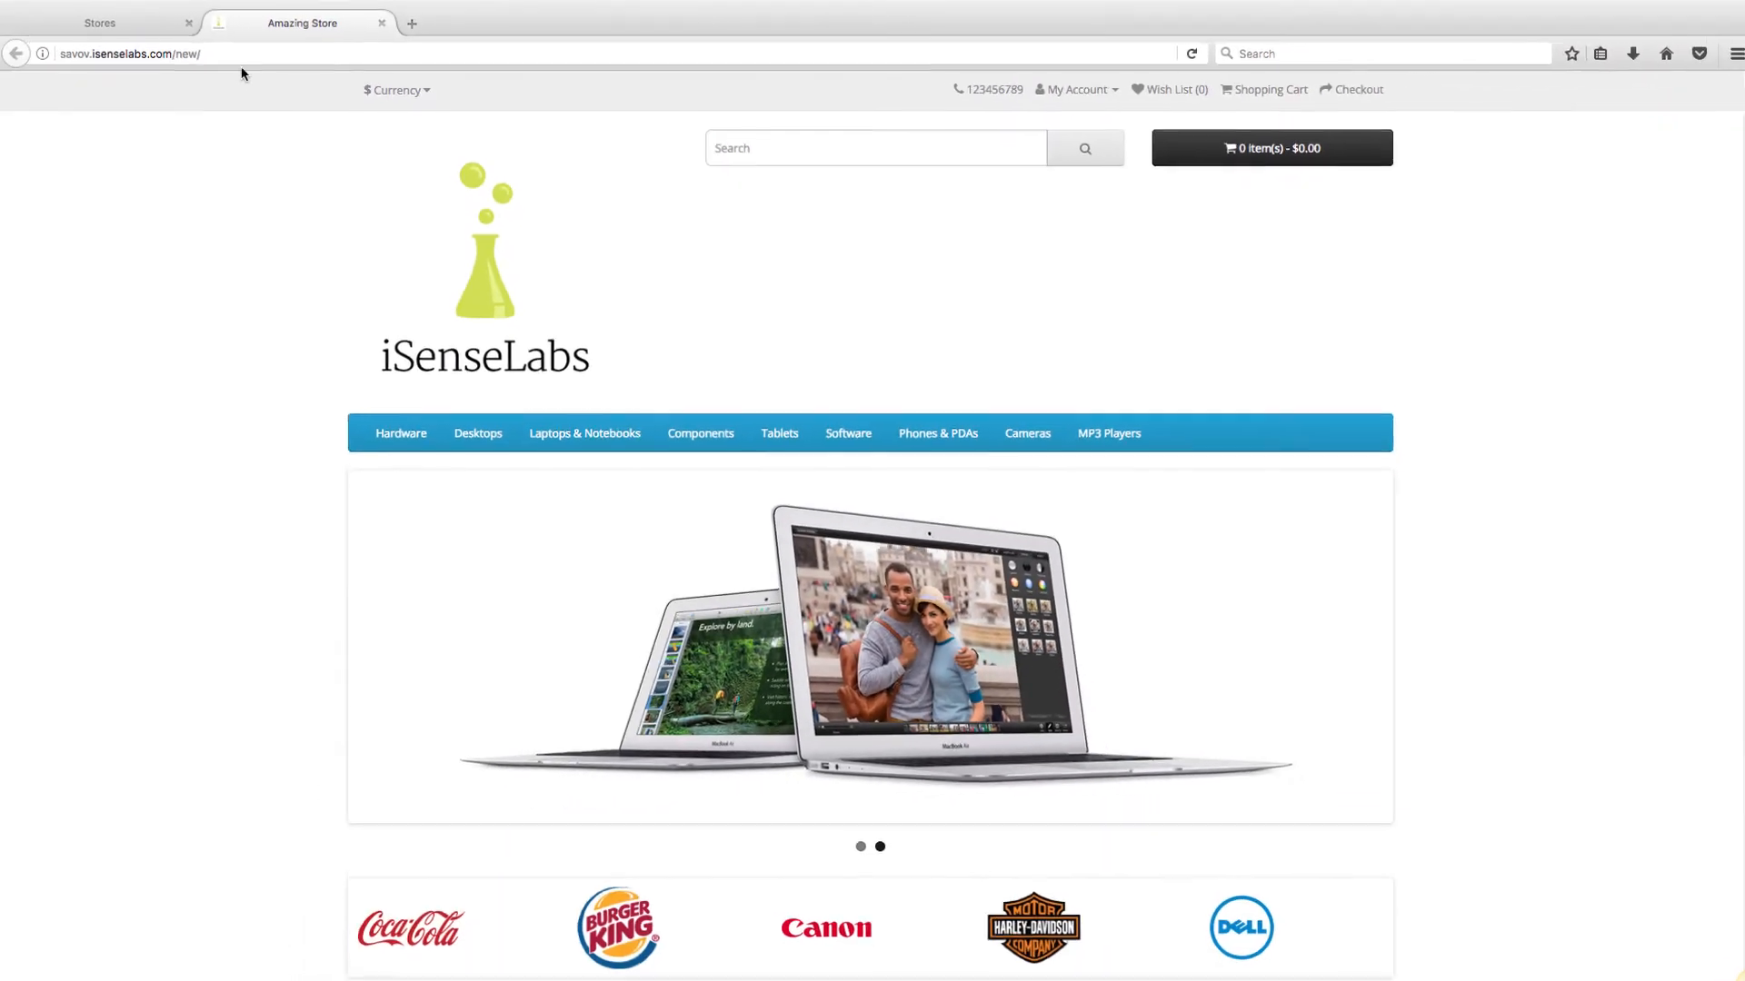
Return from the storefront tab to the Stores admin tab.
left_click(100, 22)
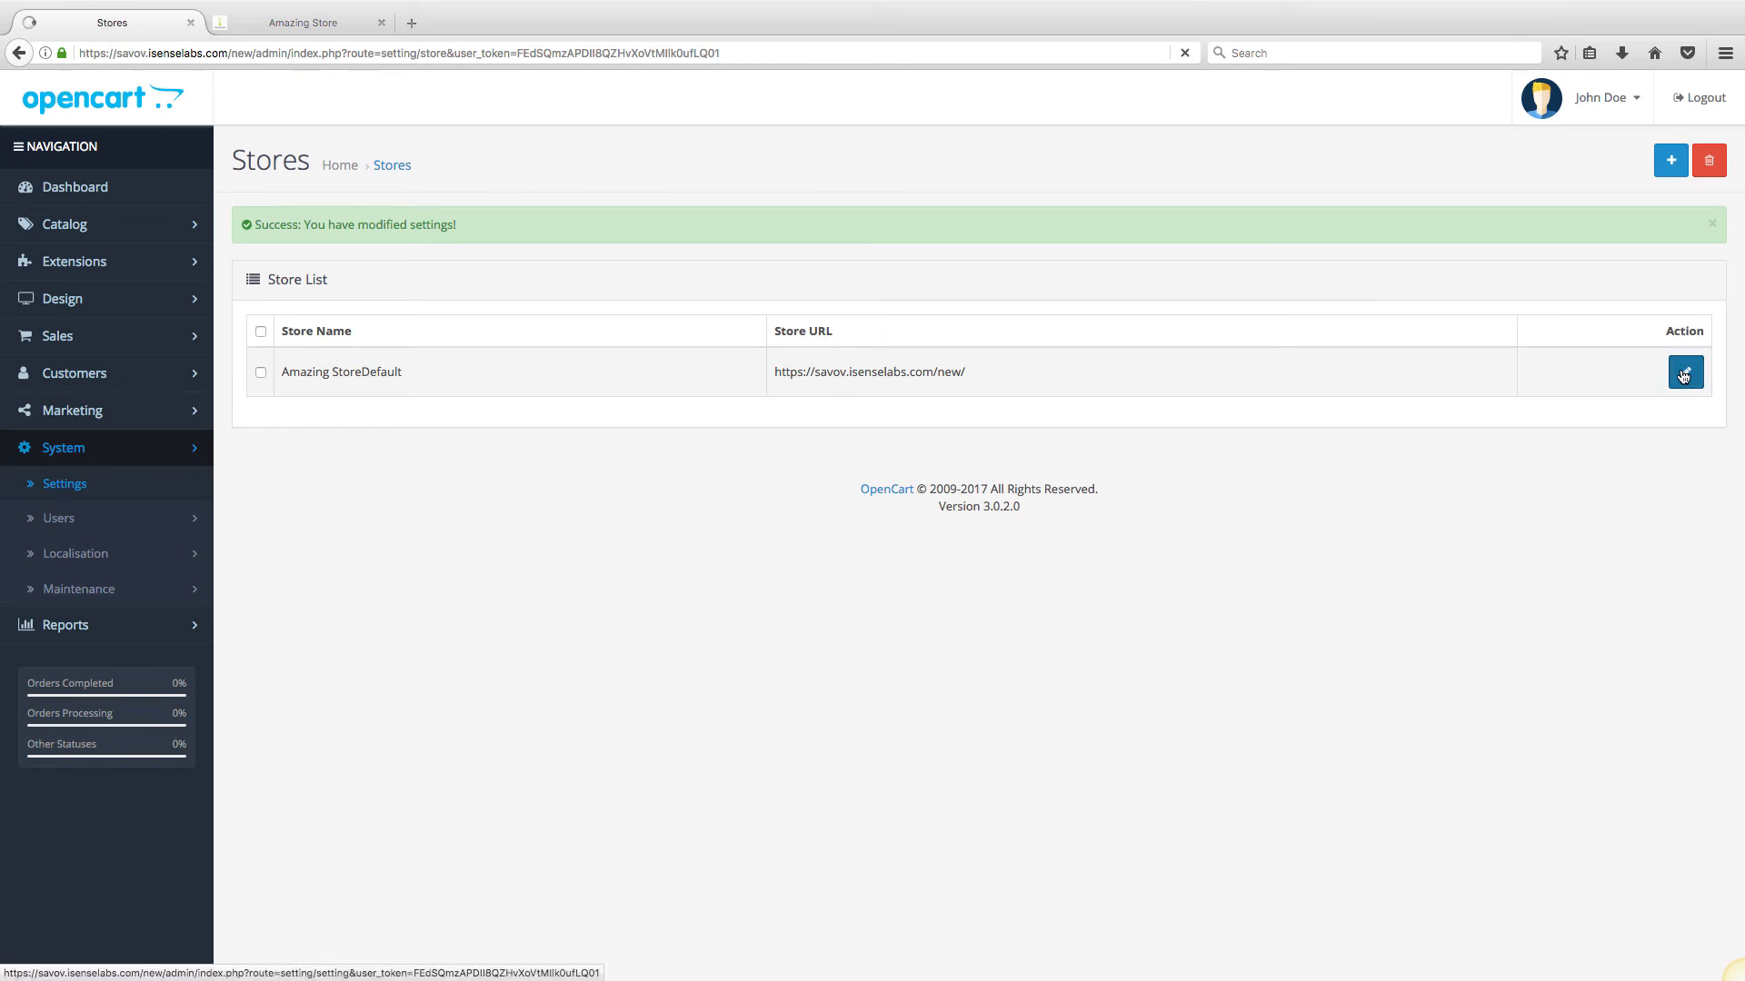
Reopen the Amazing Store settings on the Mail tab showing the Mail Engine choices.
left_click(1682, 371)
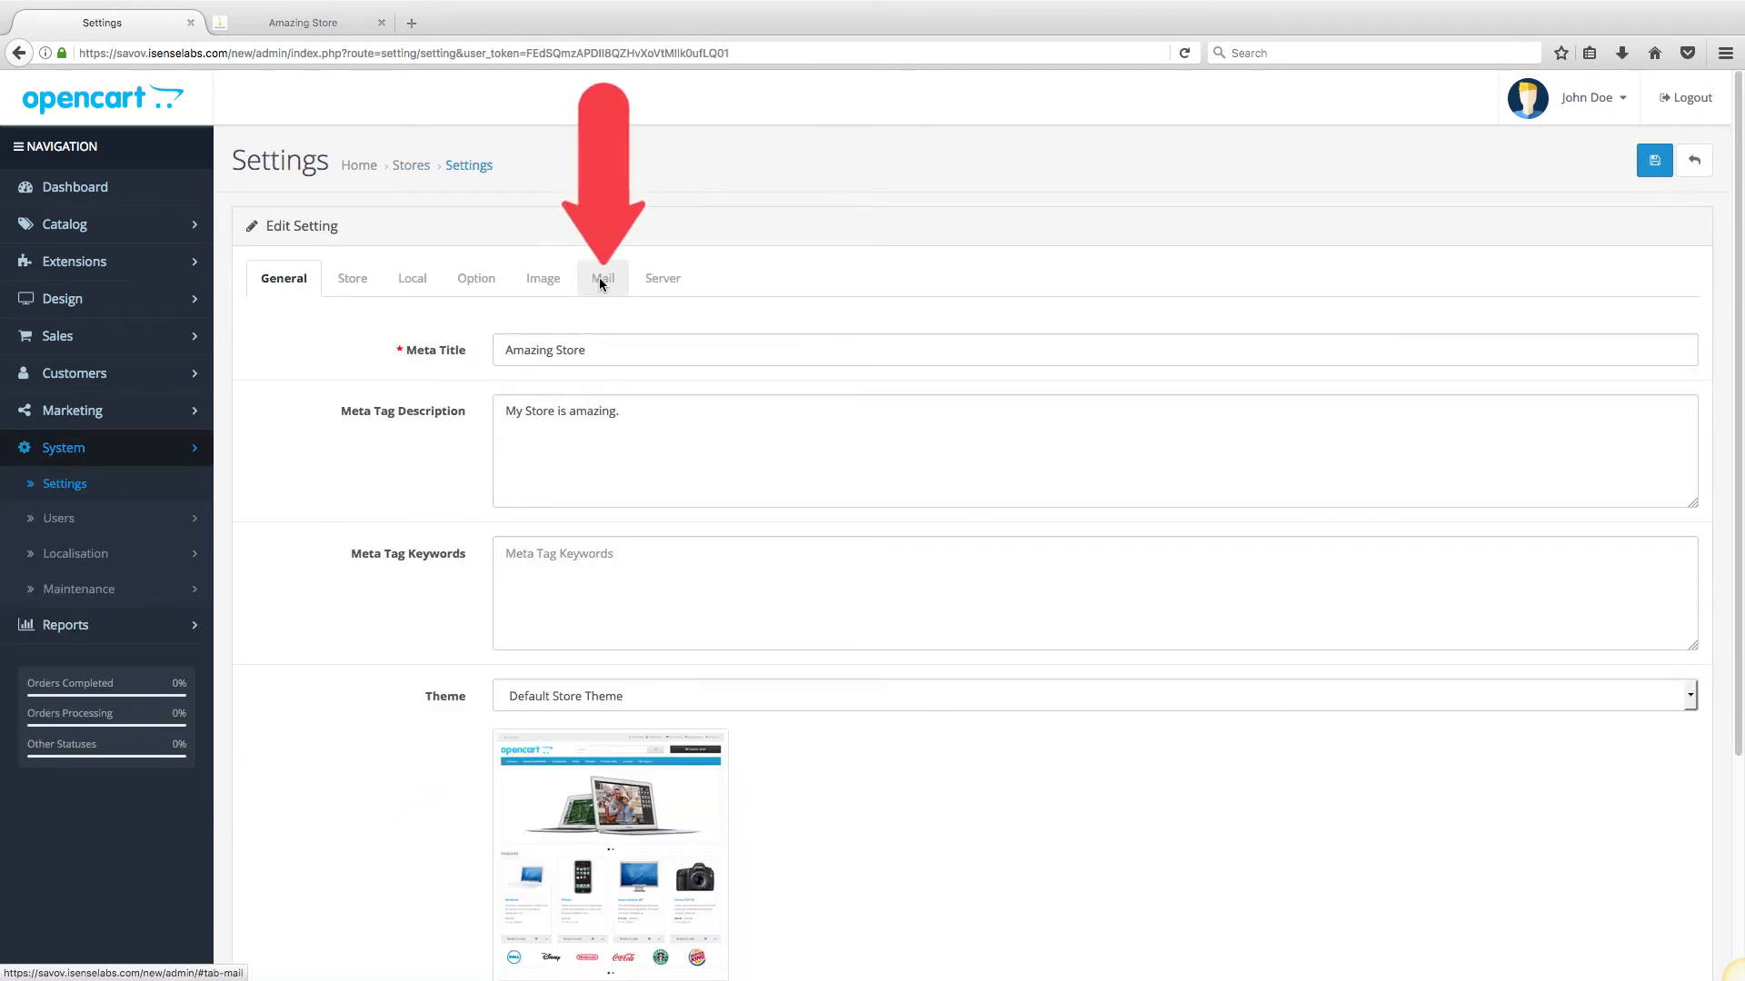
left_click(602, 278)
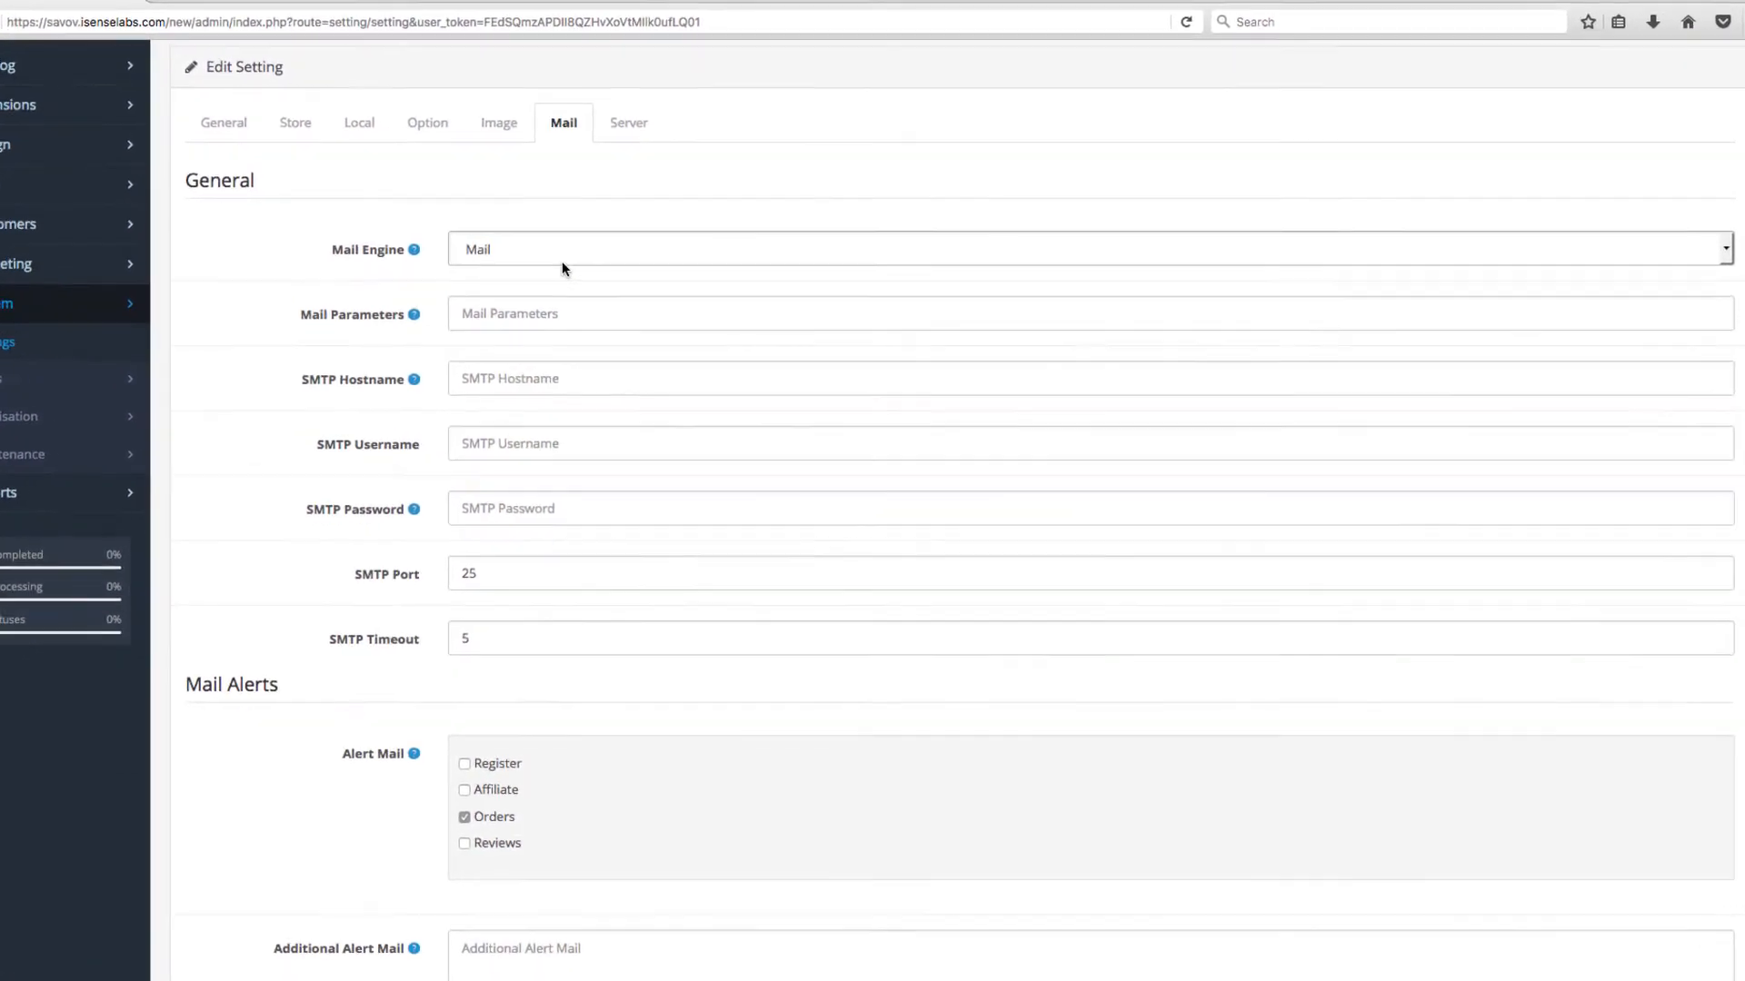
scroll("down", 3)
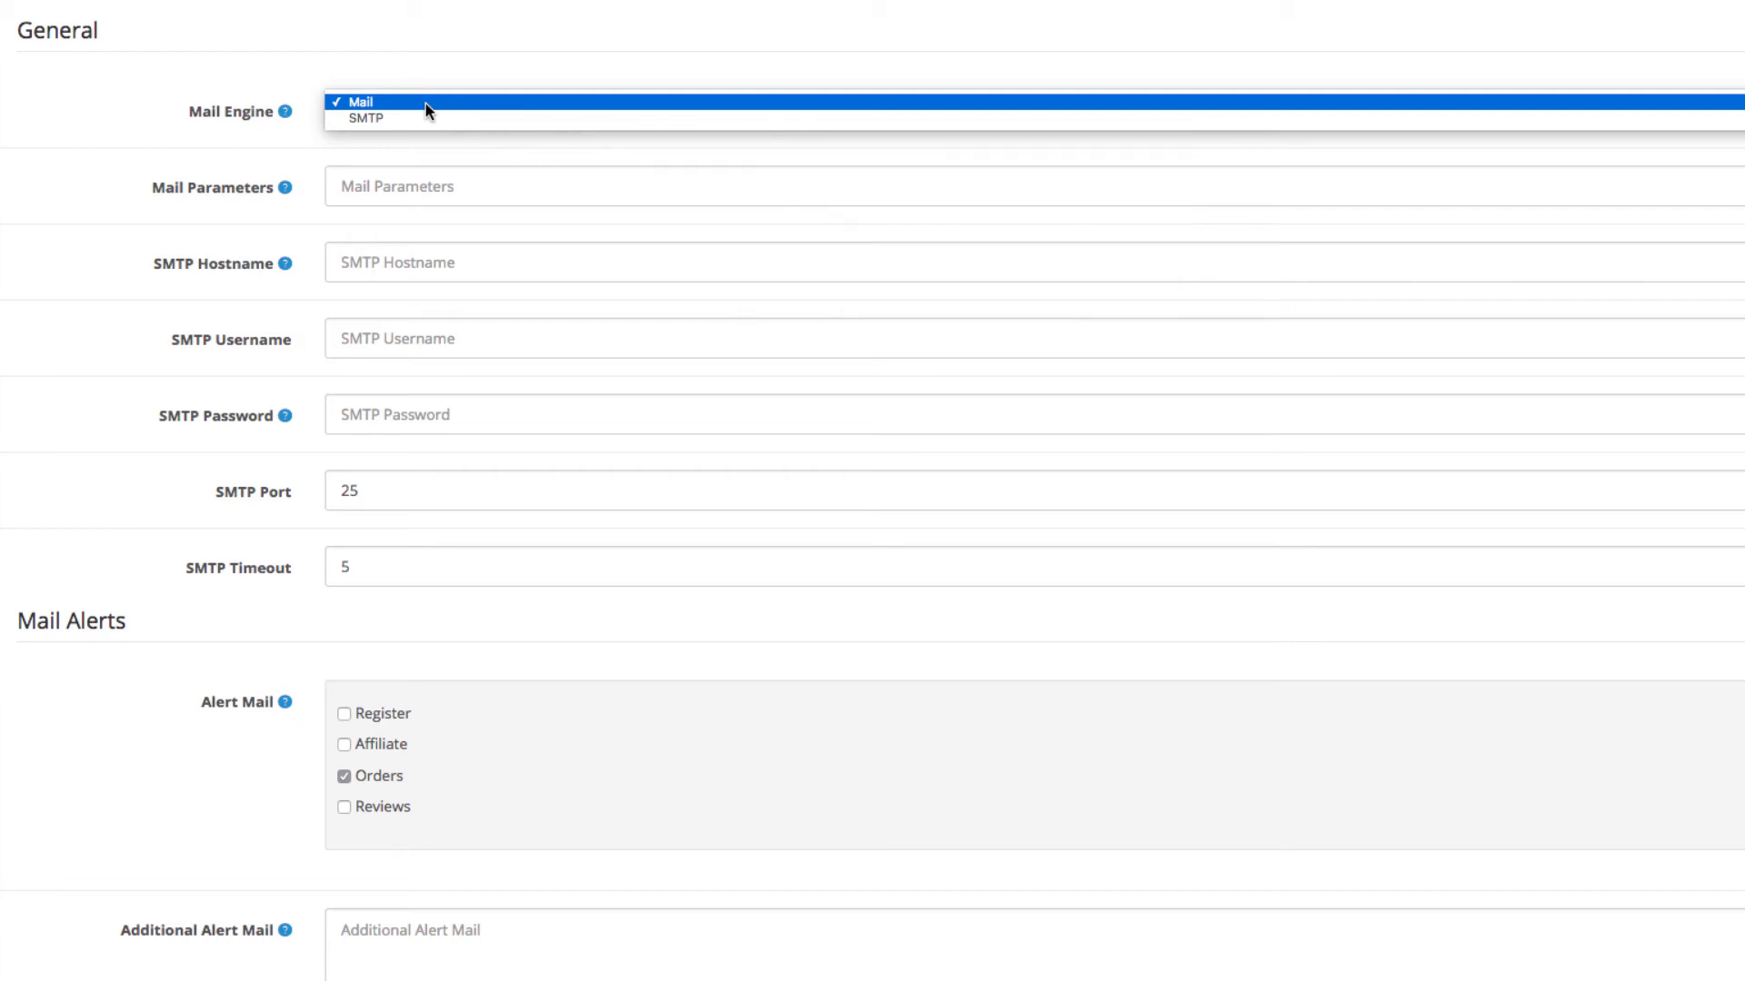
left_click(362, 102)
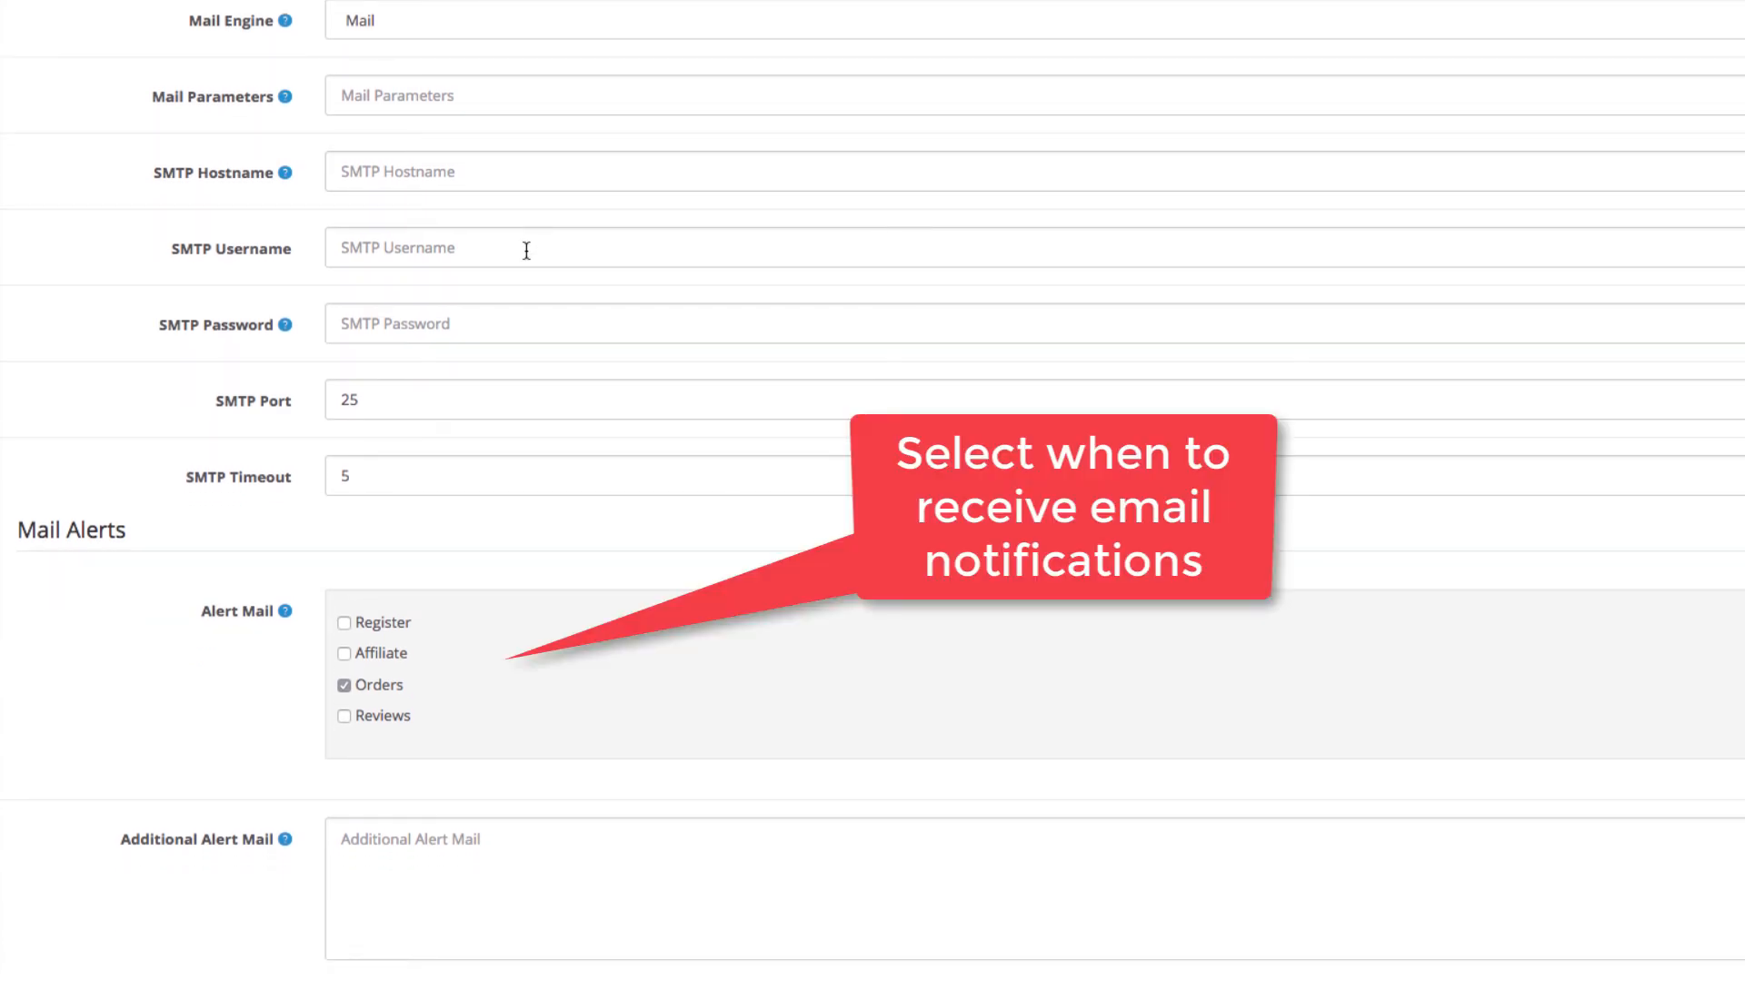
Tick the Register, Affiliate and Reviews mail alert checkboxes alongside Orders.
left_click(343, 621)
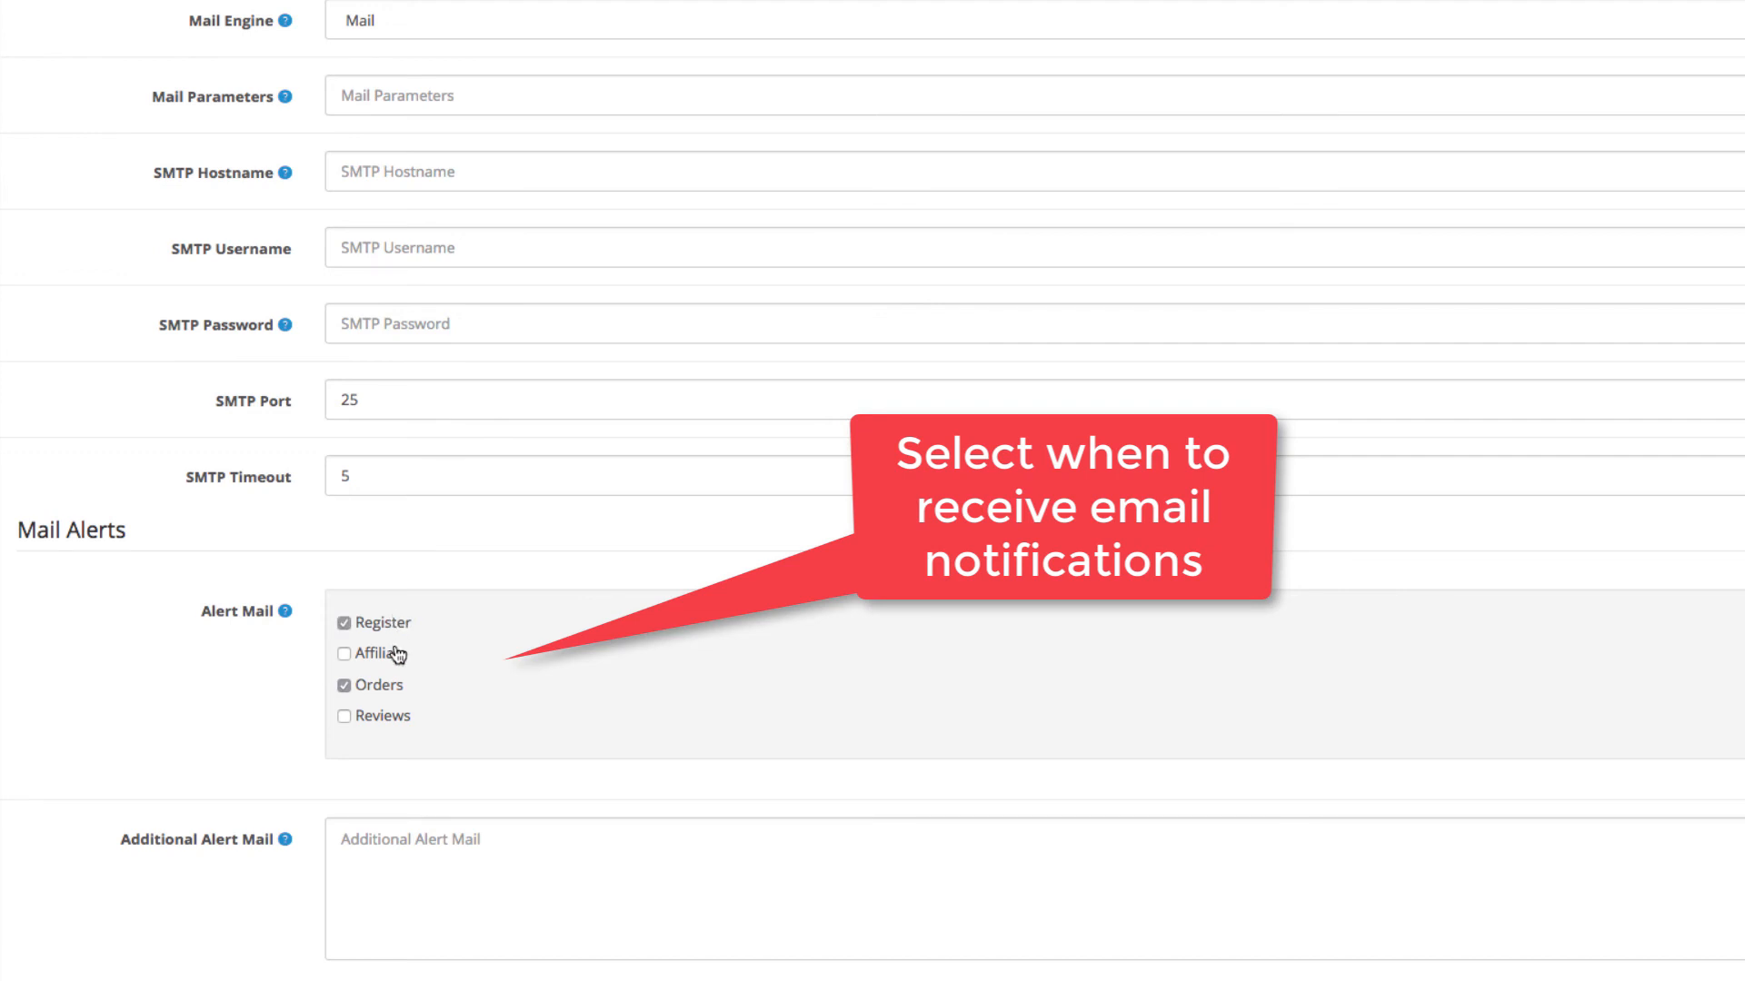
left_click(344, 652)
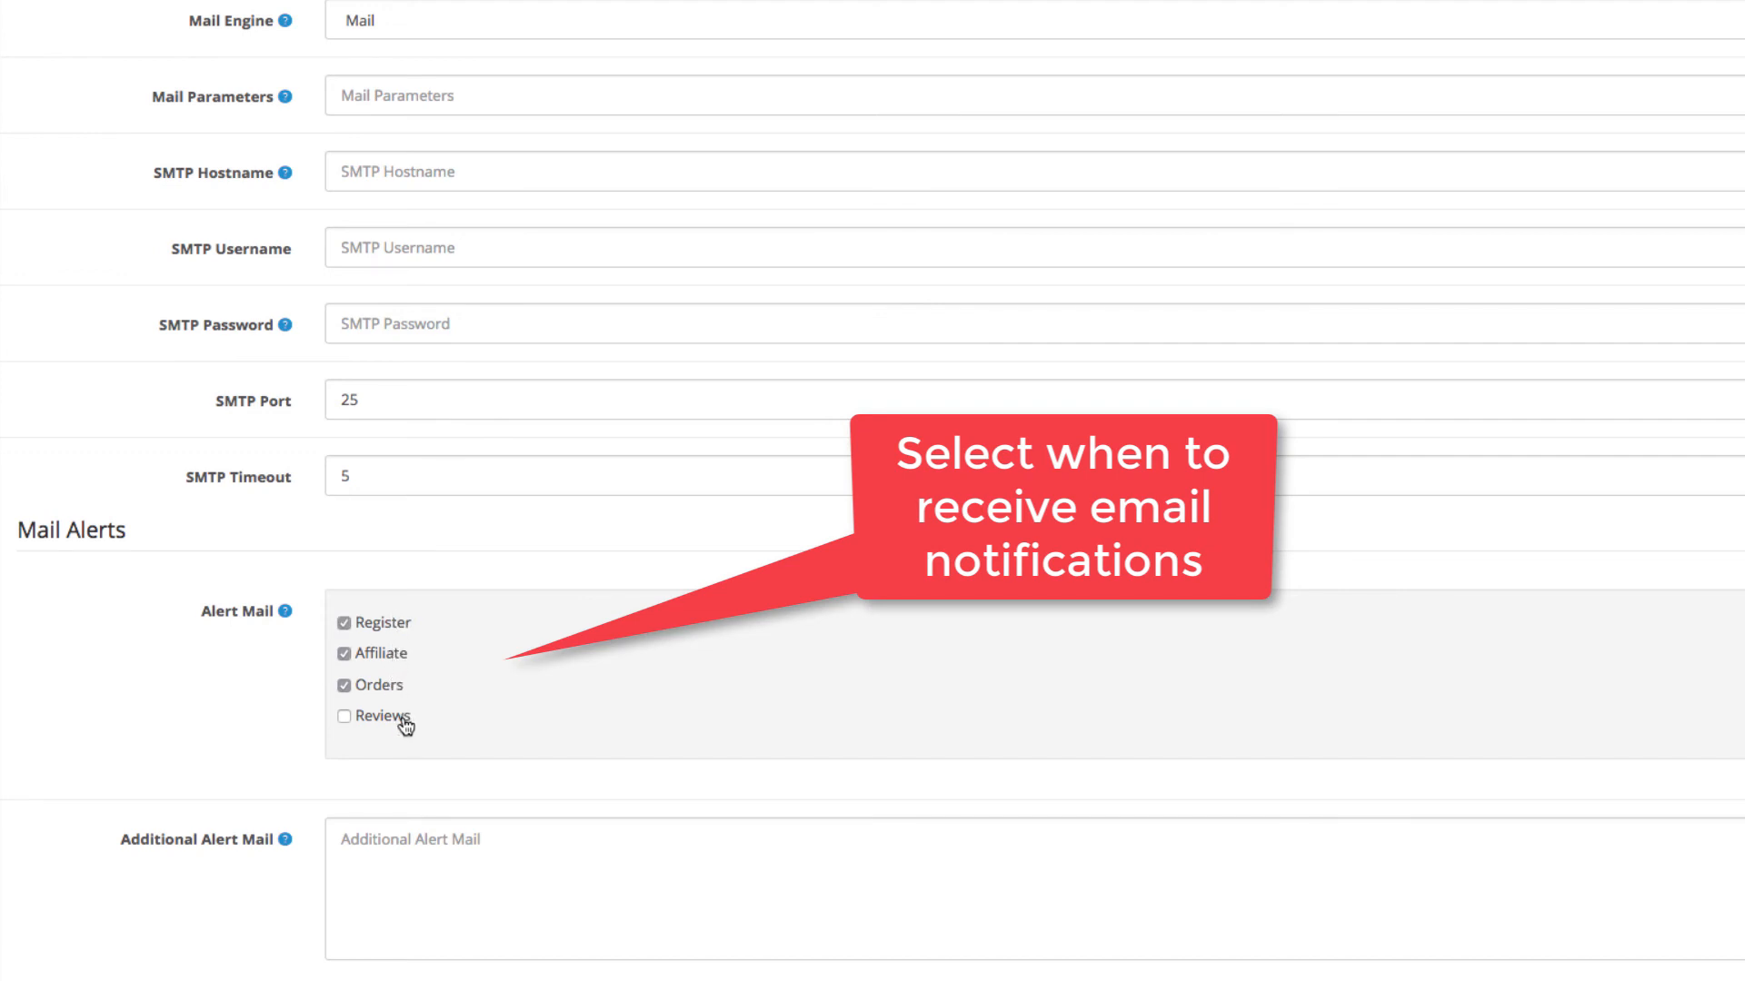
left_click(344, 716)
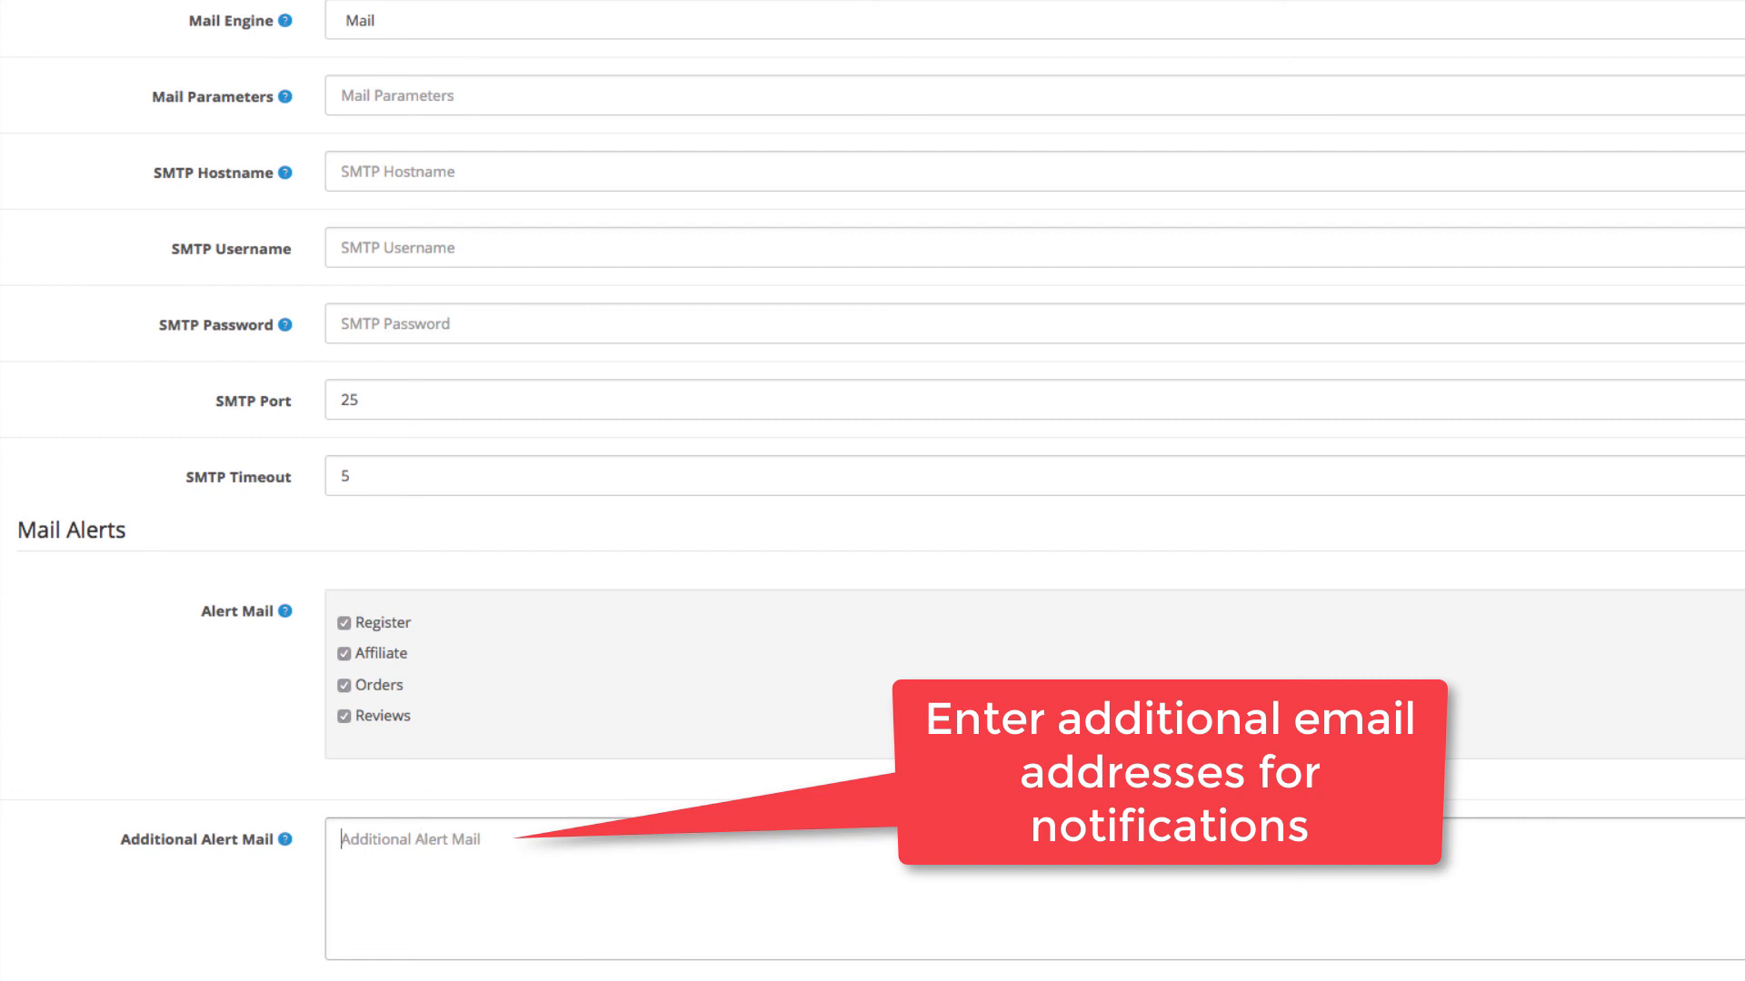
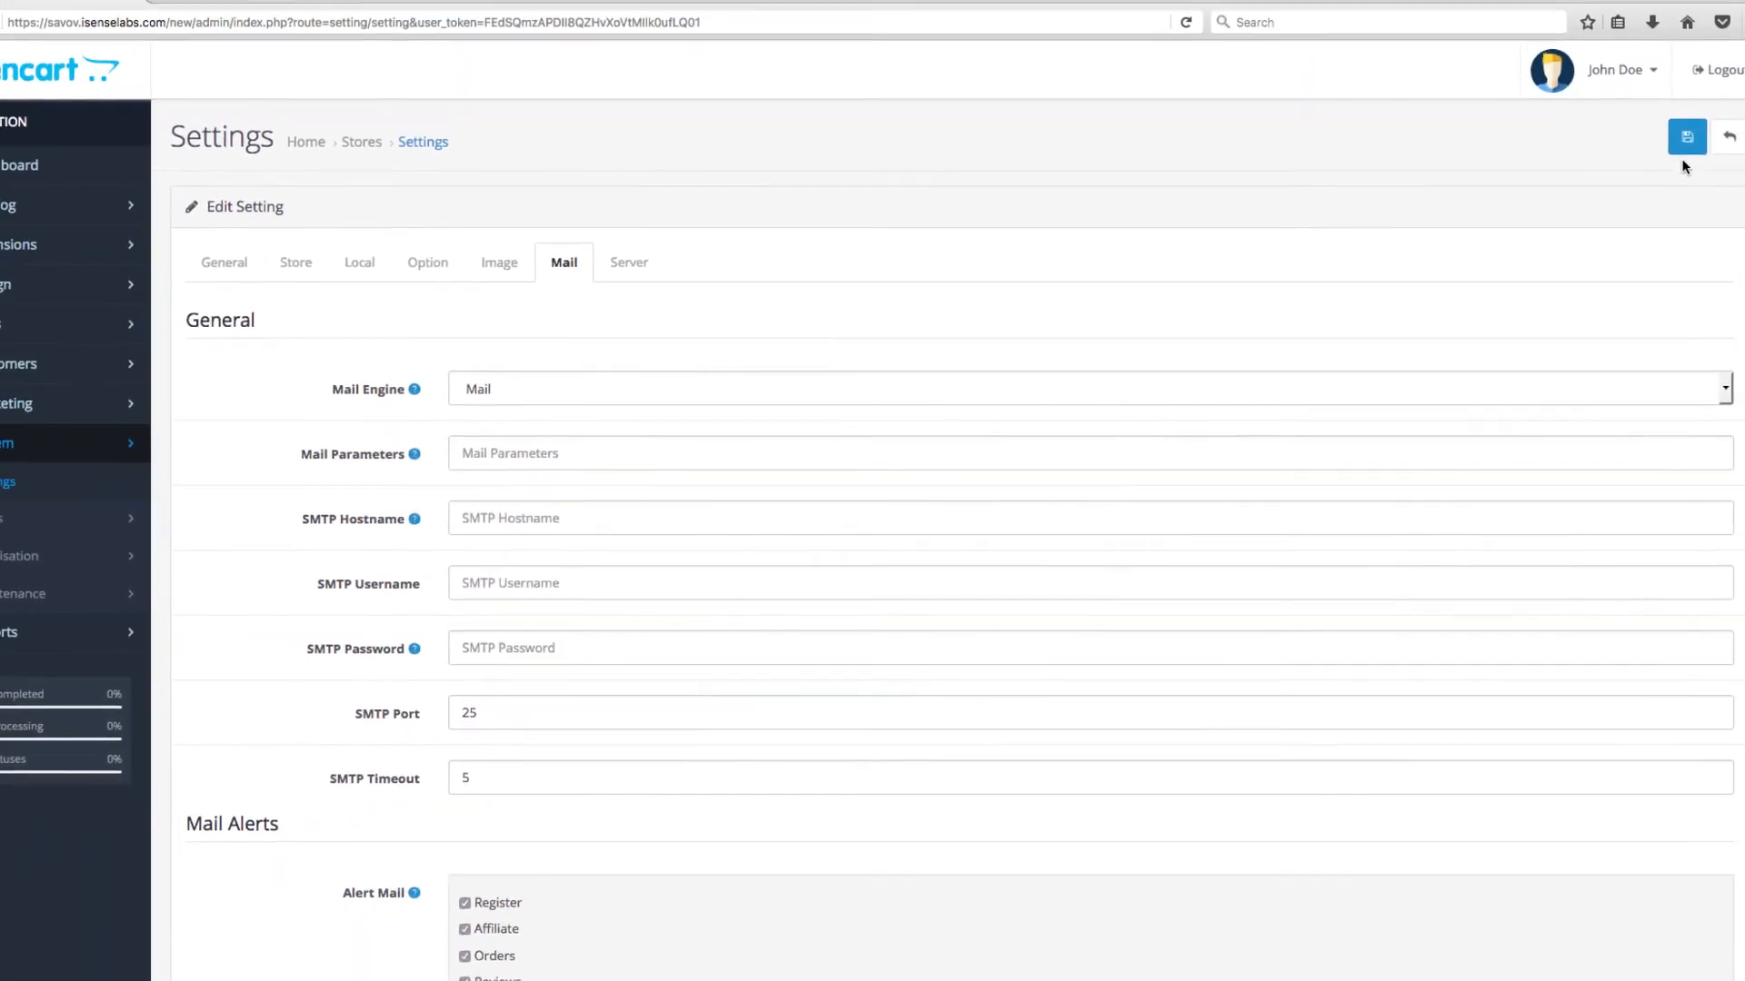
Save the mail alert settings, returning to the store list with a success message.
left_click(1686, 137)
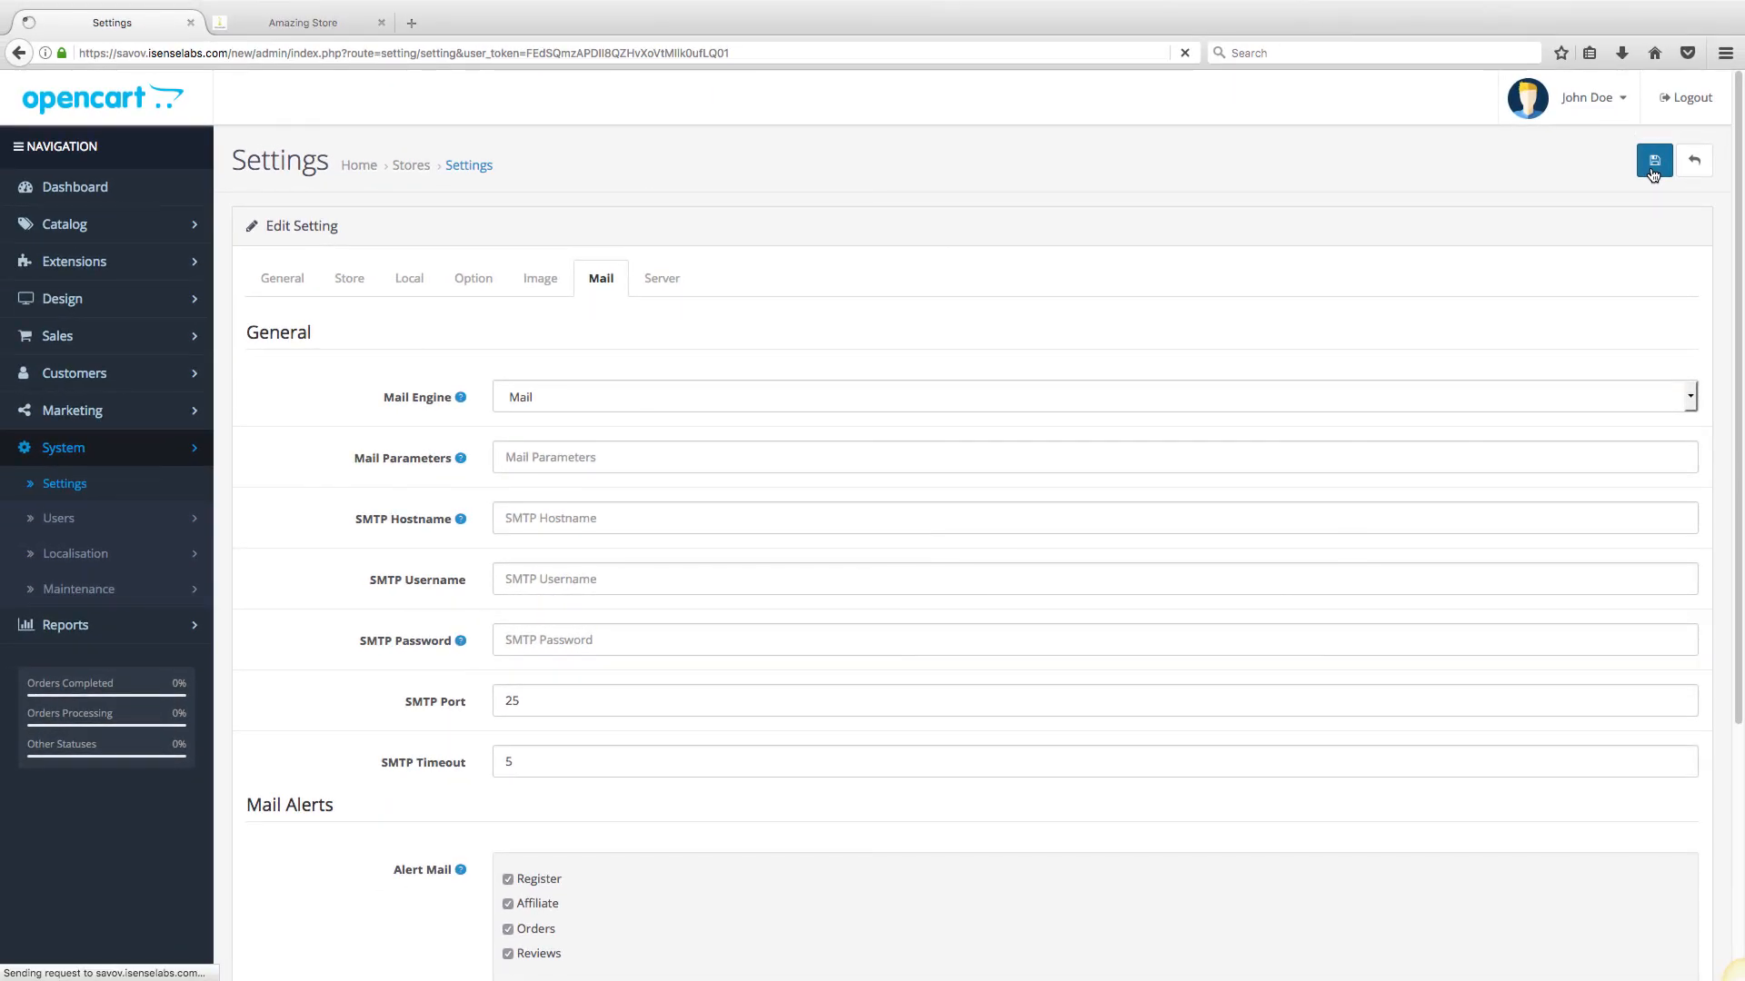
left_click(1654, 160)
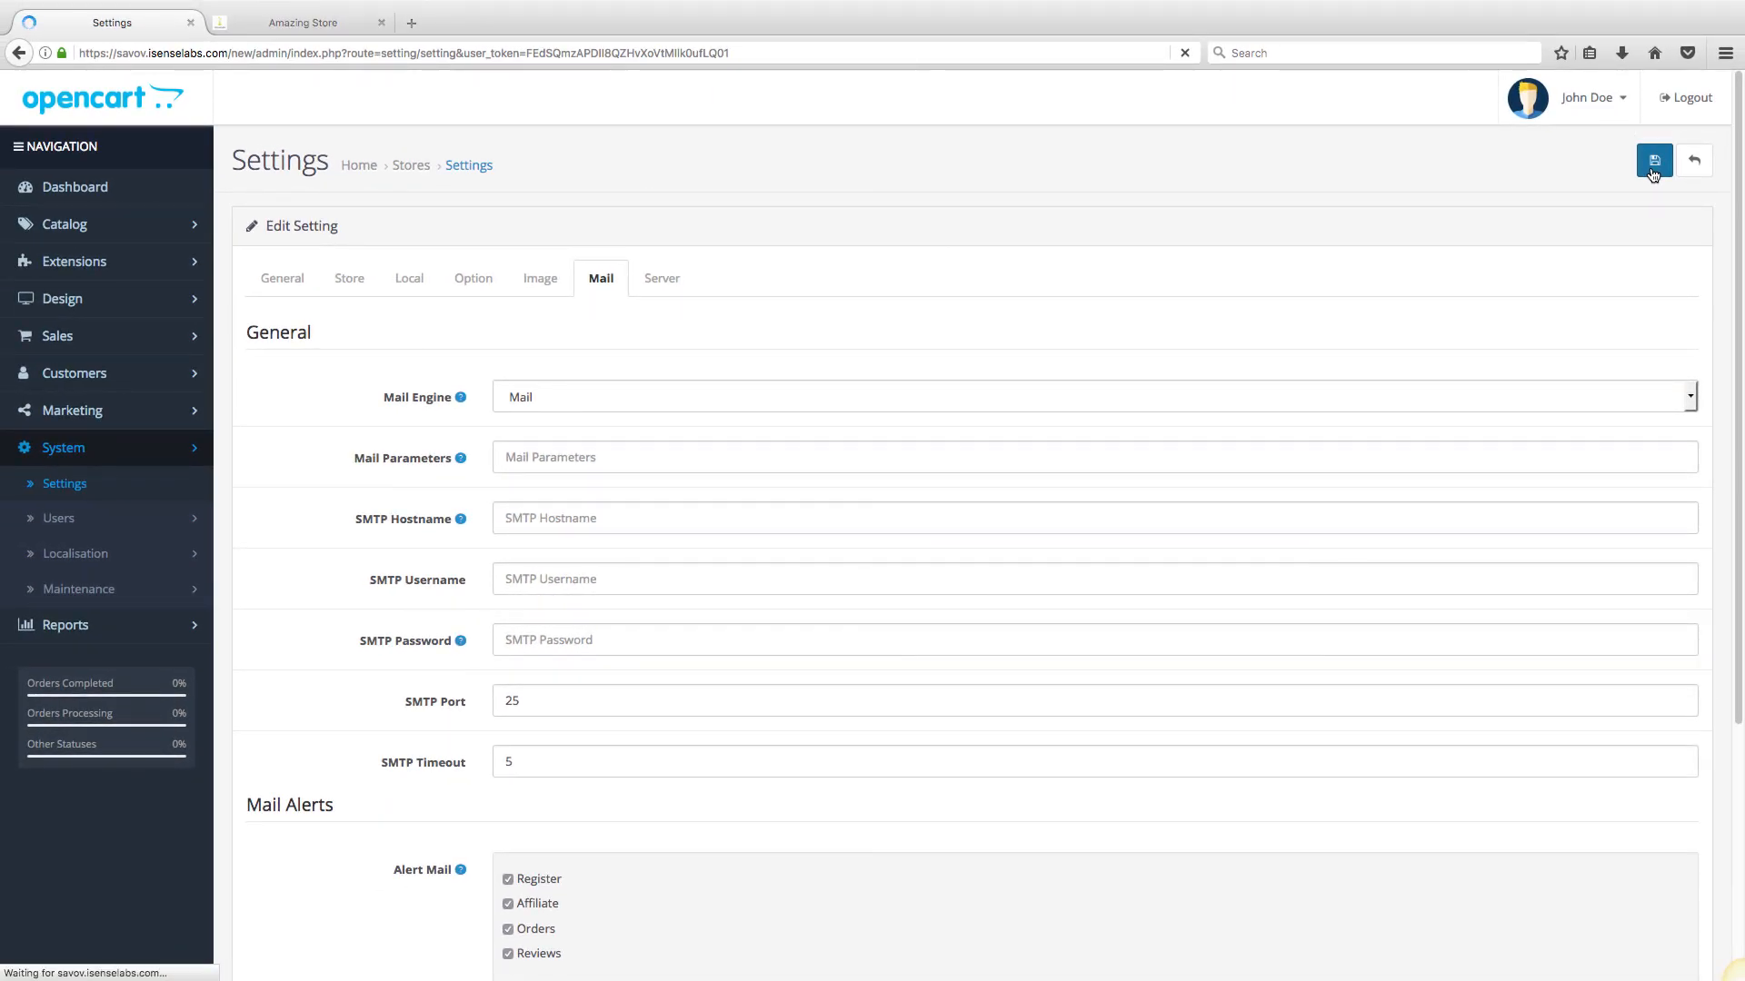
left_click(1654, 160)
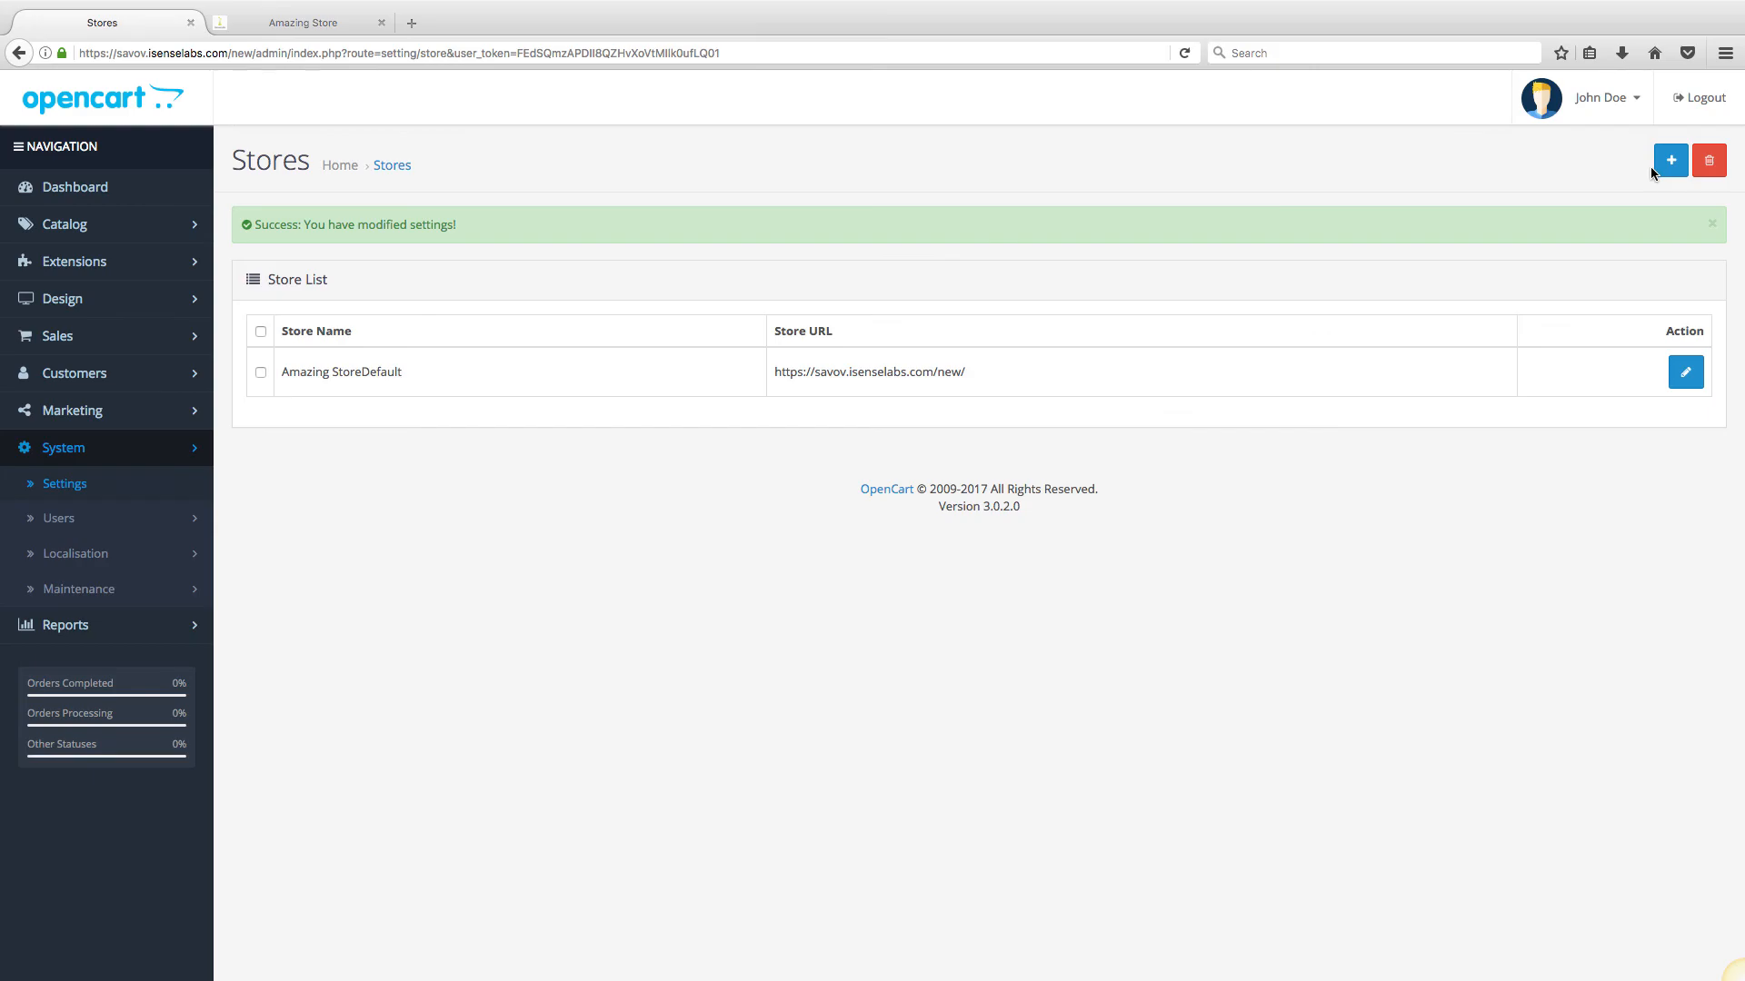